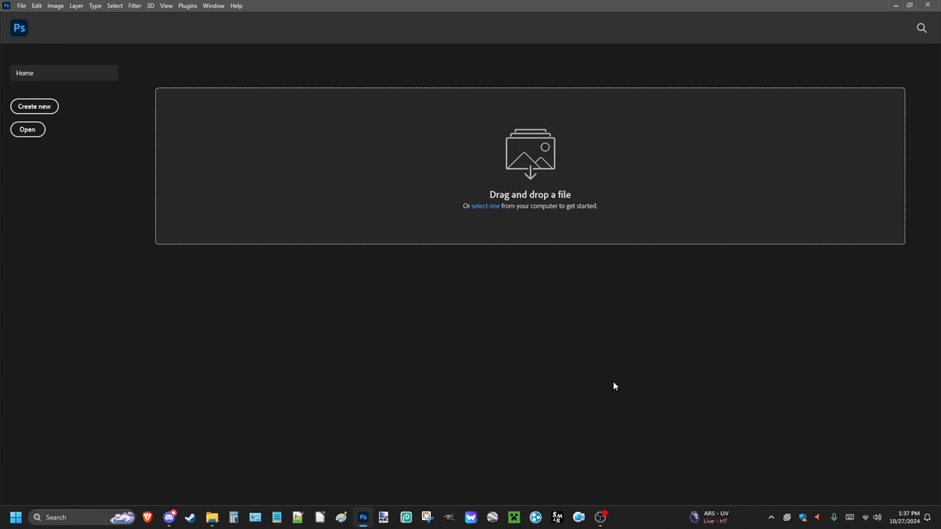
pyautogui.moveTo(610, 385)
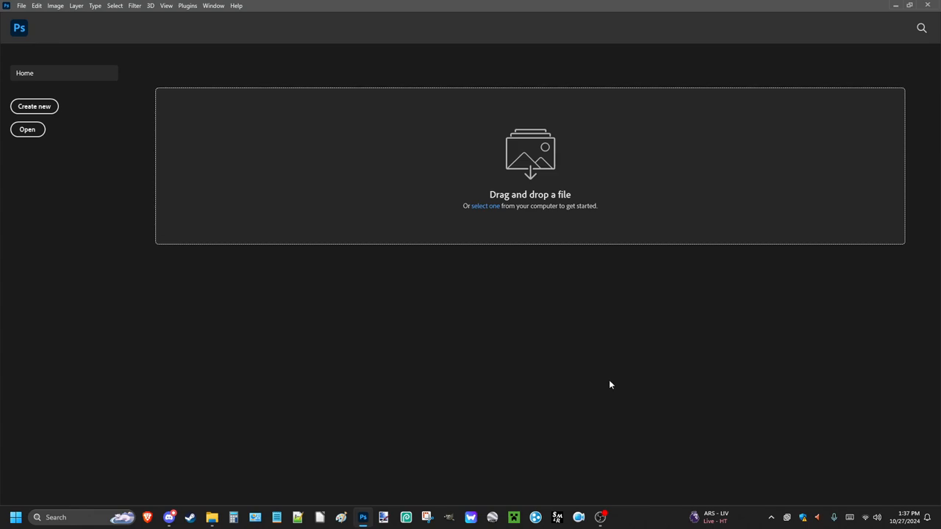
pyautogui.moveTo(607, 383)
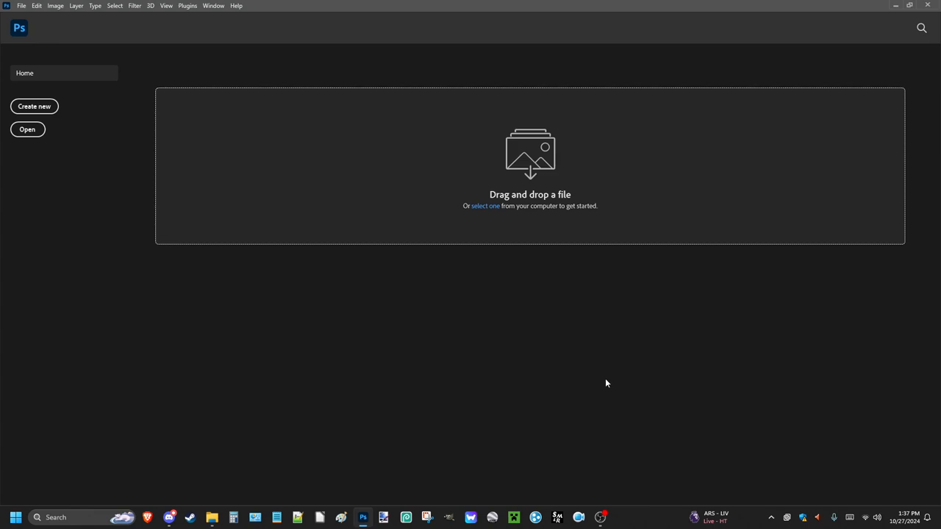
pyautogui.moveTo(609, 389)
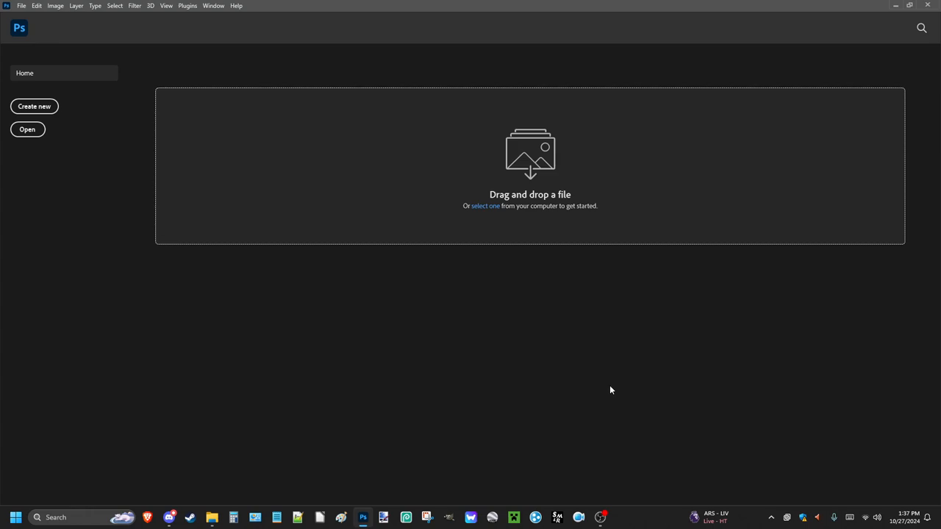
pyautogui.moveTo(611, 393)
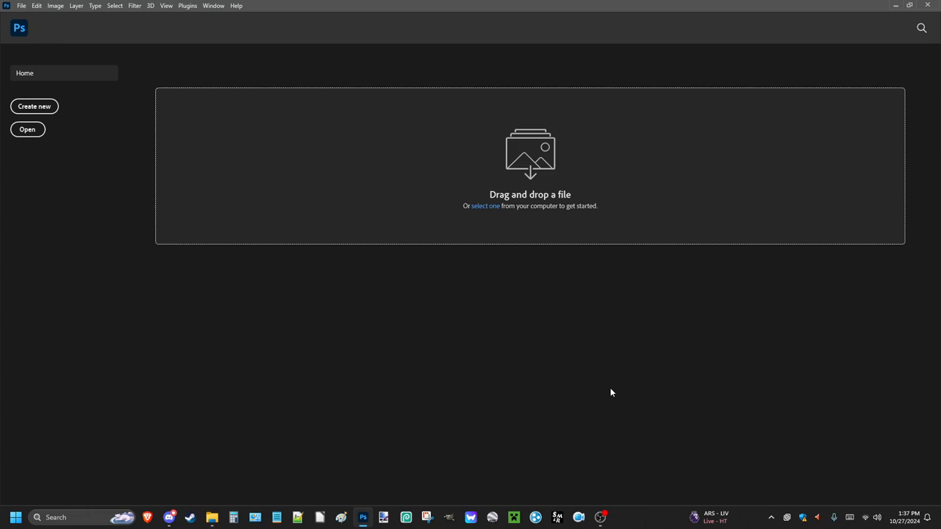
pyautogui.moveTo(314, 405)
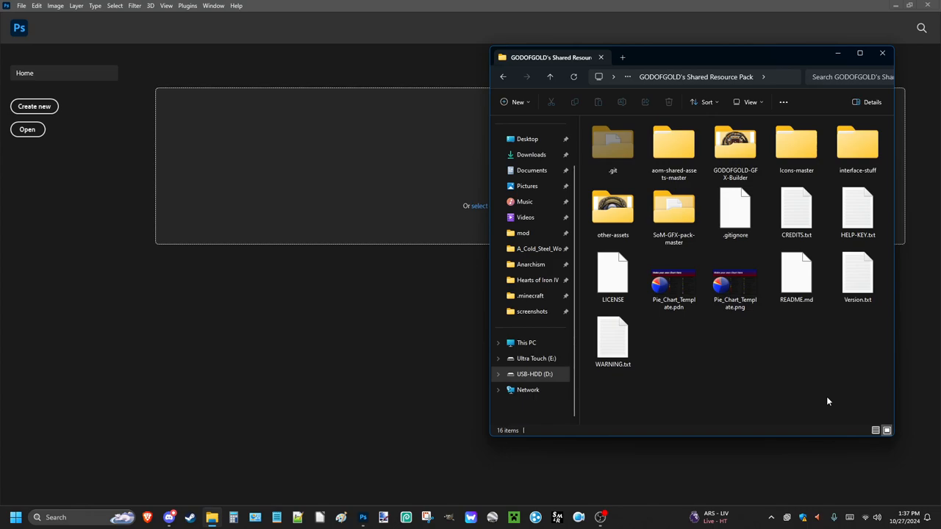
# Open GODOFGOLD-GFX-Builder, then its custom folder of event, focus, icon and idea assets
pyautogui.doubleClick(734, 144)
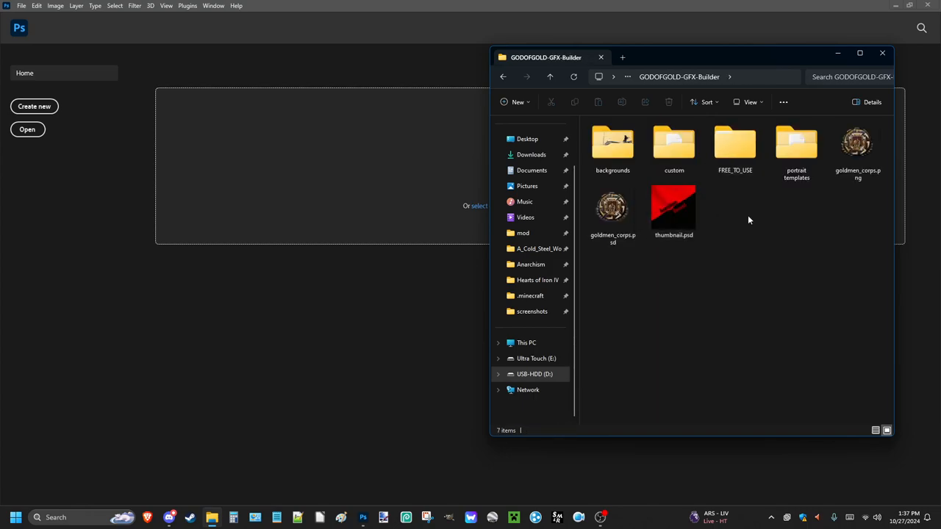
pyautogui.doubleClick(674, 143)
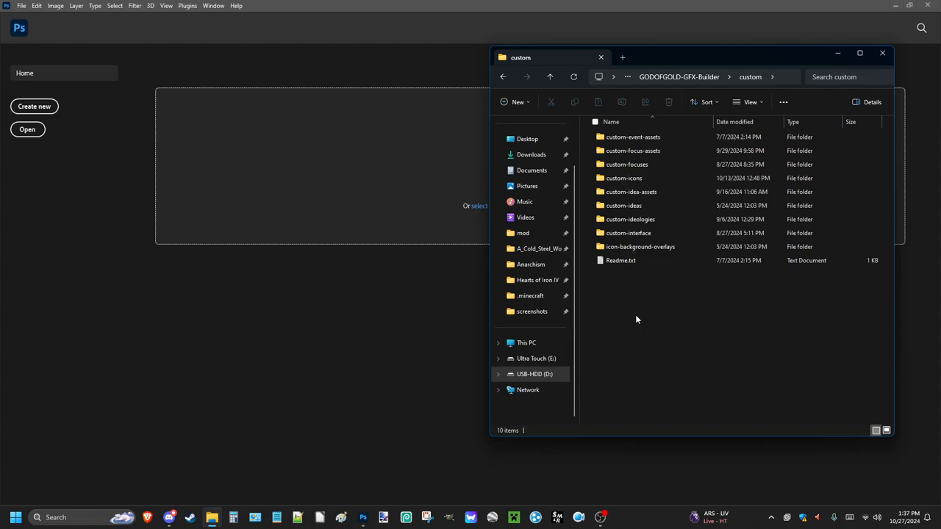
pyautogui.moveTo(648, 311)
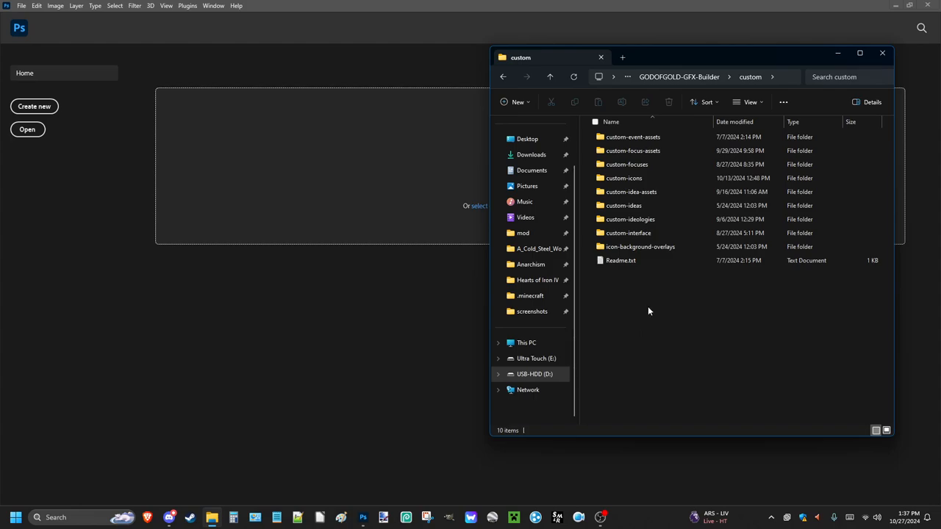
# Bring Photoshop's Home screen in front of the File Explorer window
pyautogui.click(882, 53)
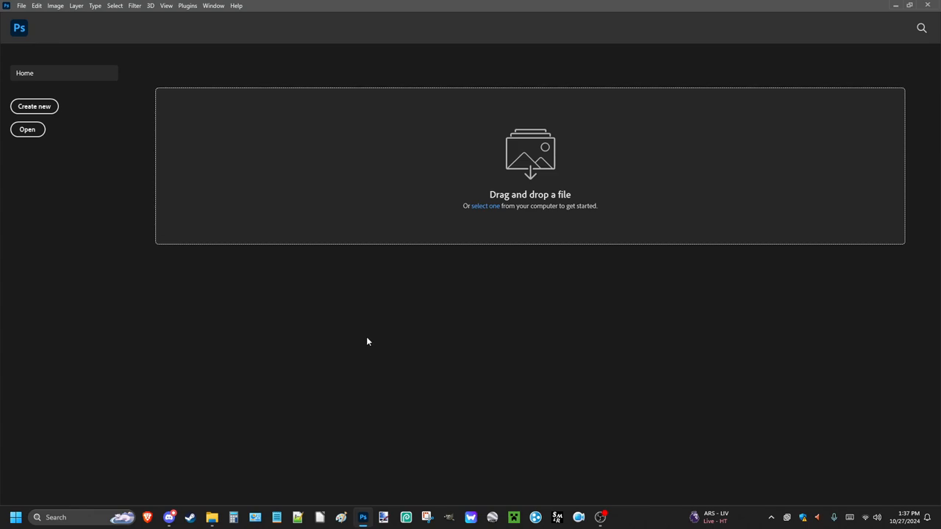
pyautogui.moveTo(364, 338)
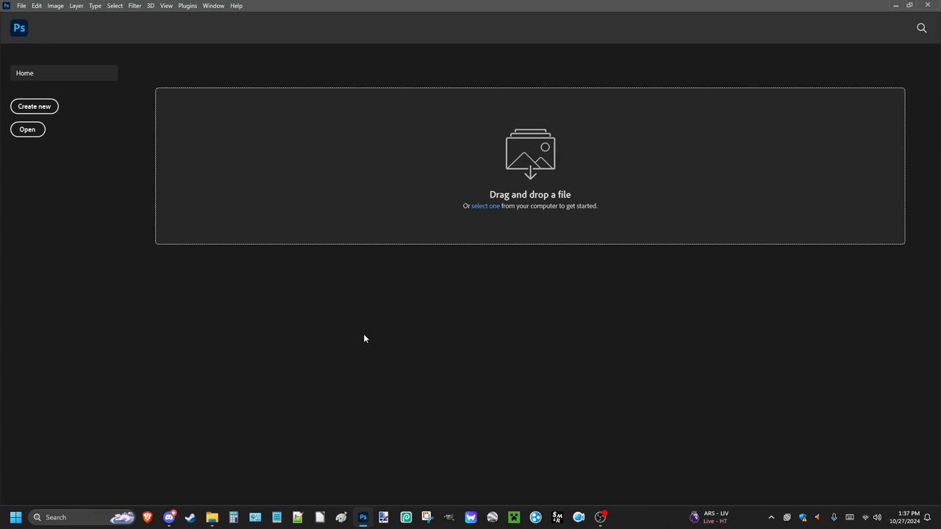
pyautogui.moveTo(358, 305)
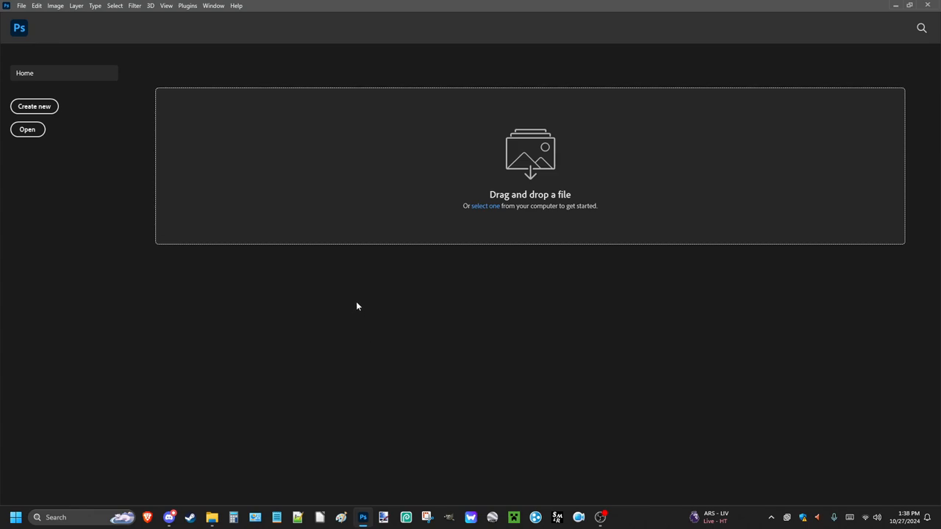
pyautogui.moveTo(357, 302)
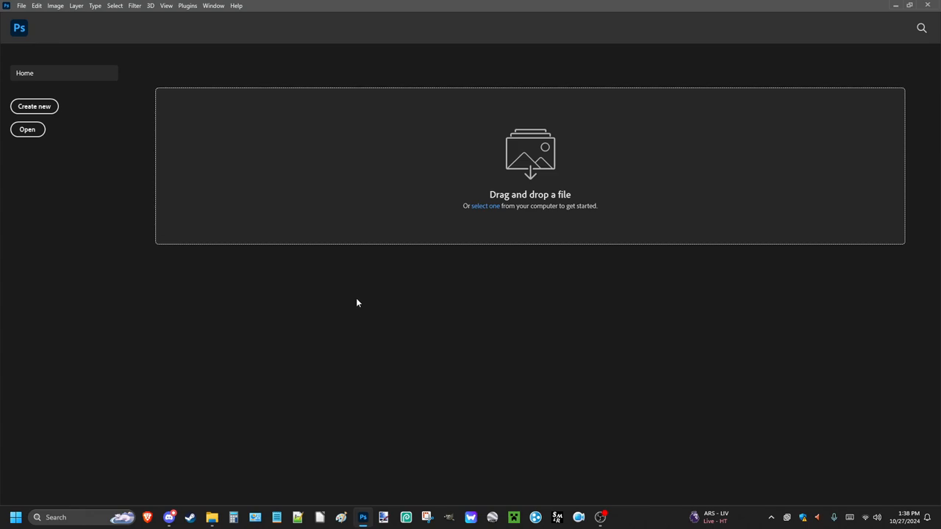
pyautogui.moveTo(198, 370)
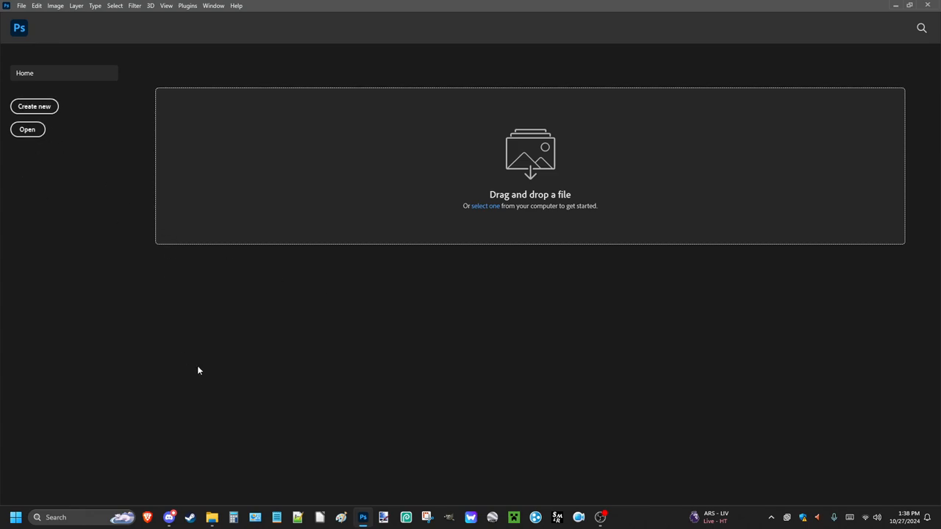
pyautogui.moveTo(175, 331)
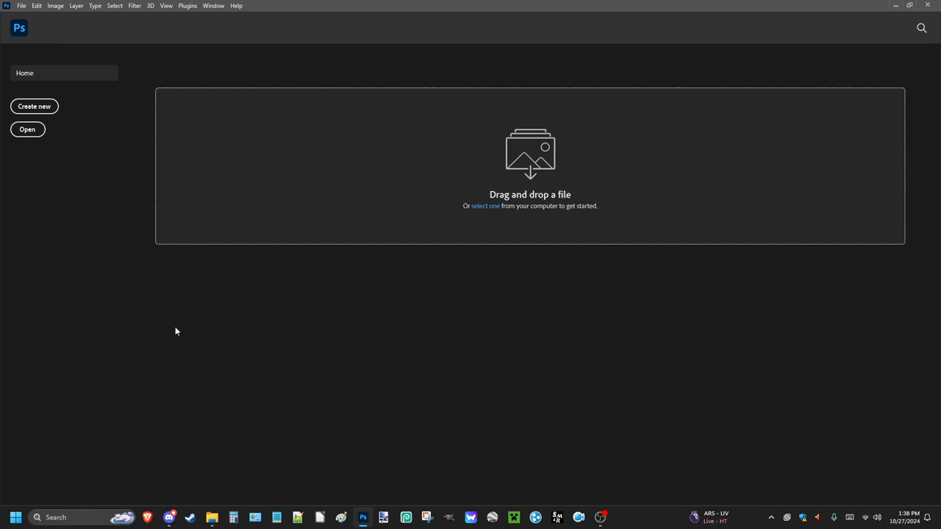
pyautogui.moveTo(173, 330)
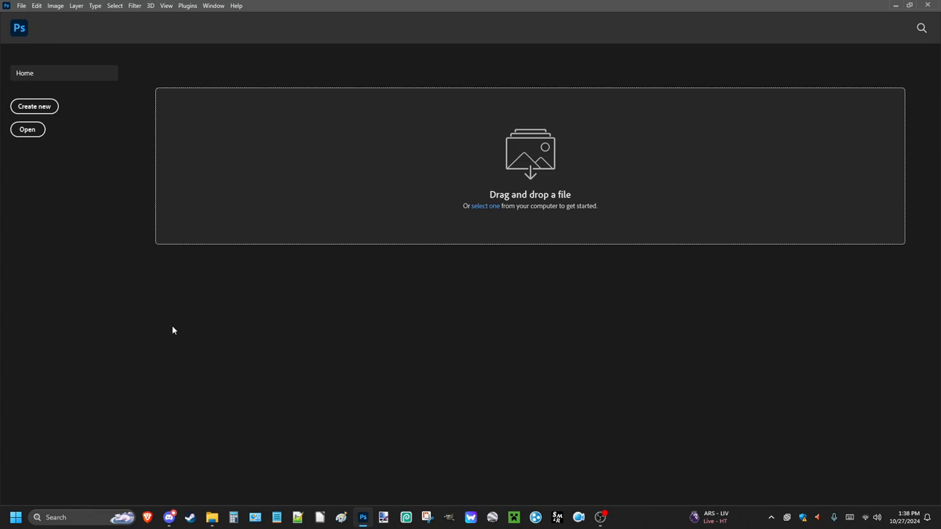
pyautogui.moveTo(43, 202)
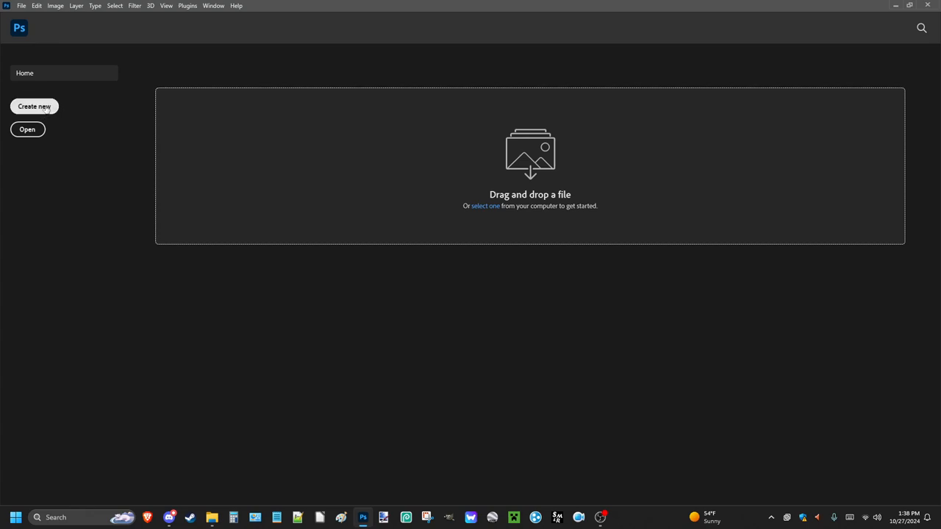
pyautogui.moveTo(87, 292)
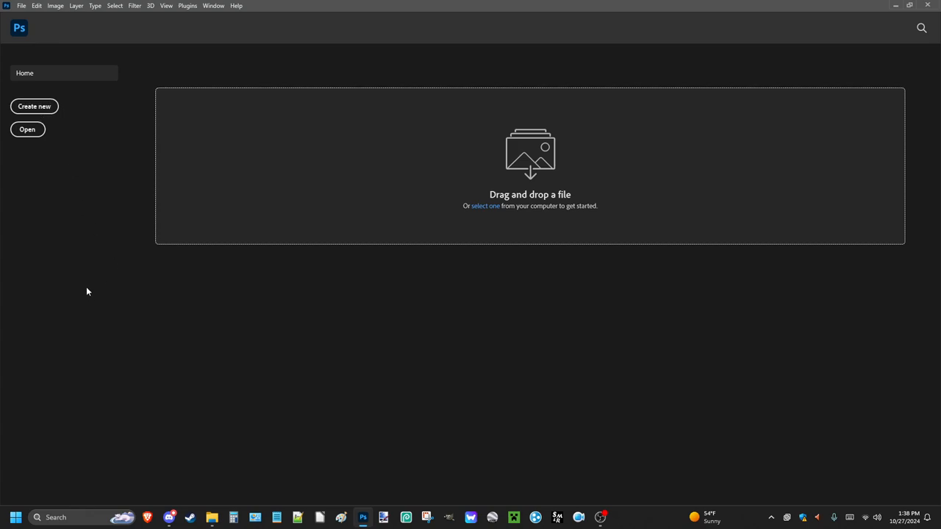
pyautogui.moveTo(91, 286)
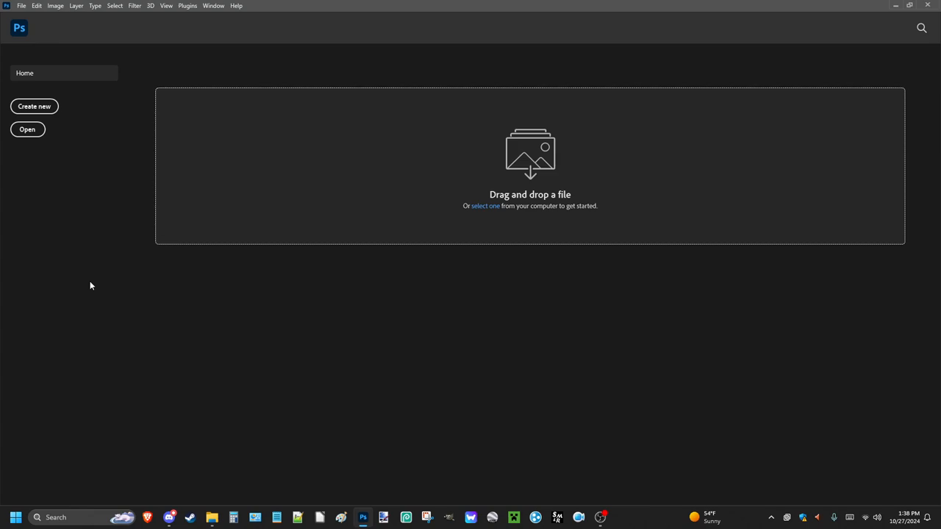
pyautogui.moveTo(93, 278)
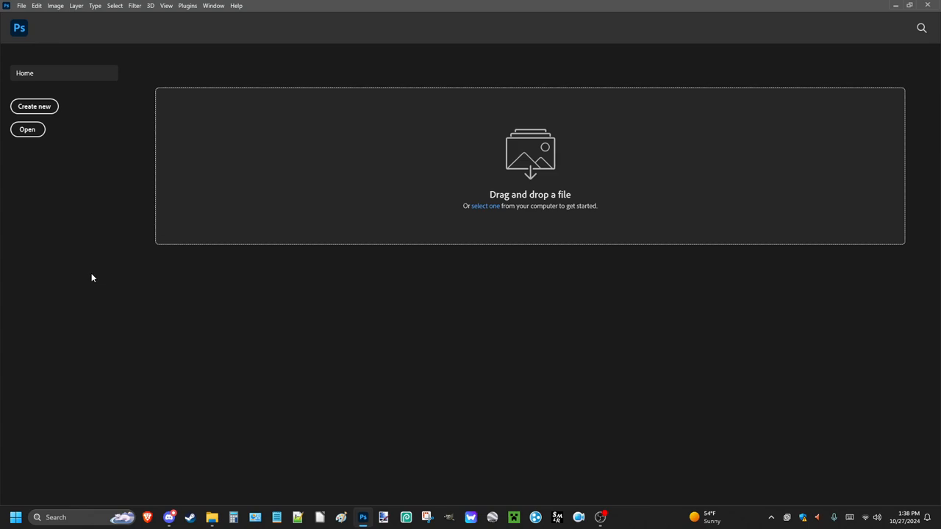
pyautogui.moveTo(99, 281)
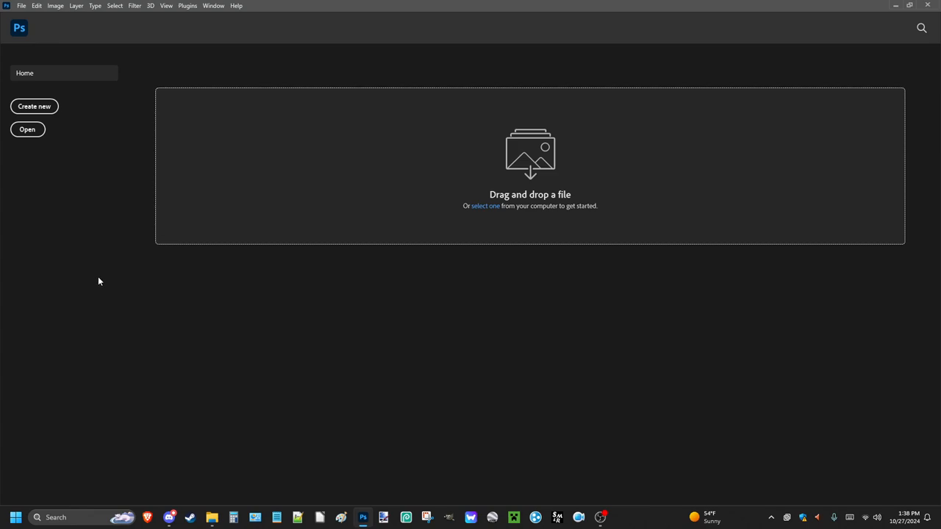
pyautogui.moveTo(231, 304)
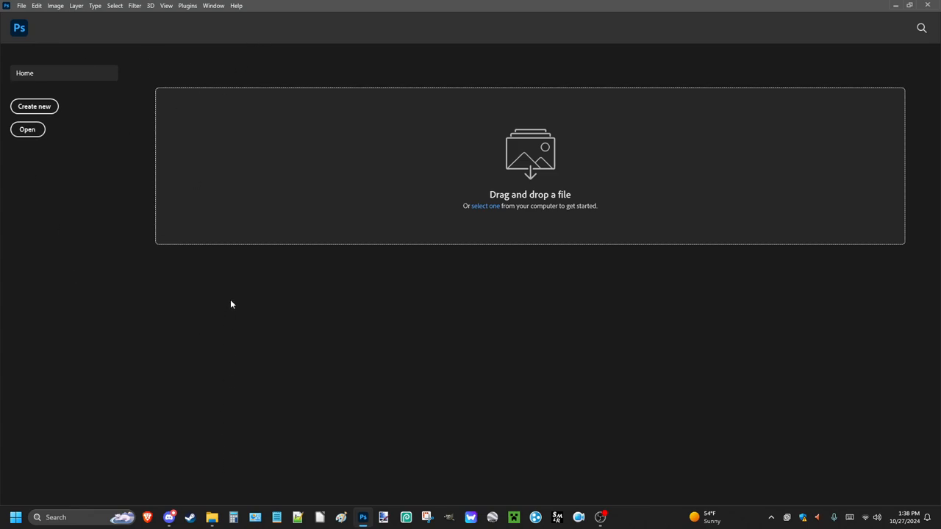
pyautogui.moveTo(256, 385)
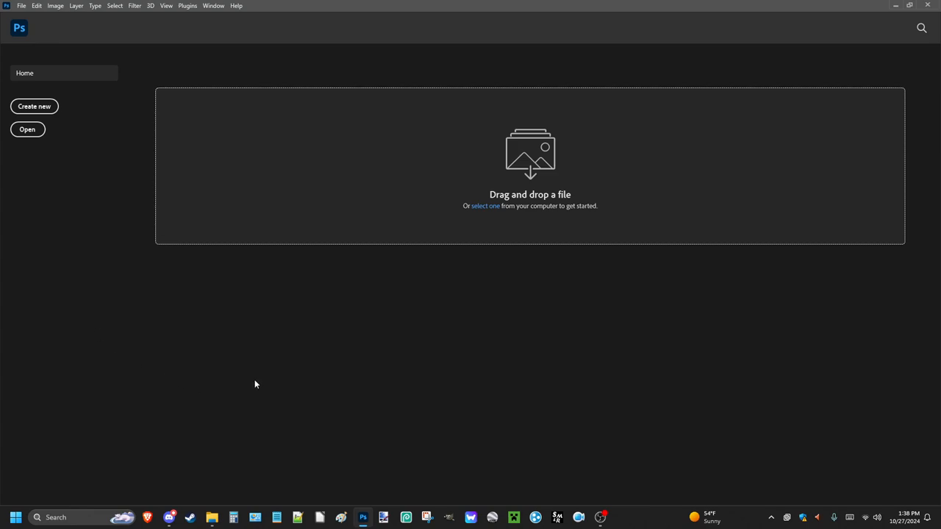
pyautogui.moveTo(376, 394)
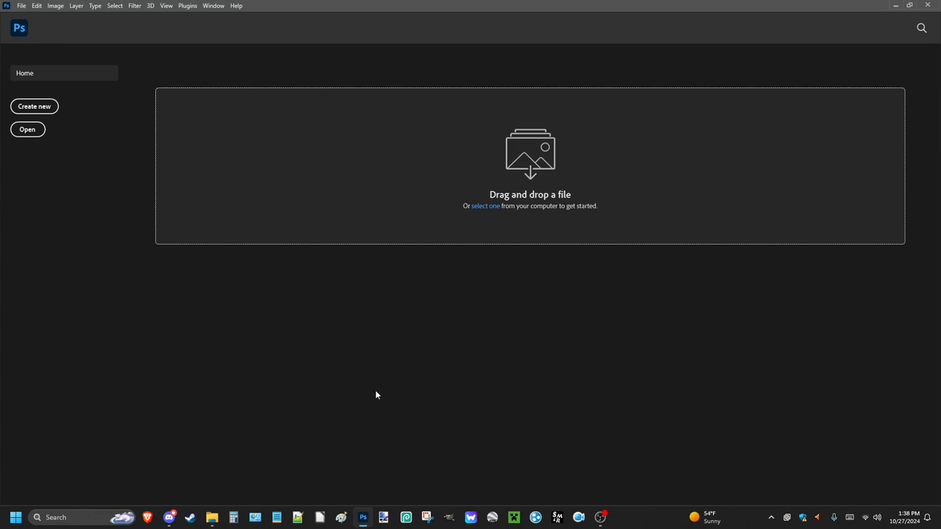
# Create a document from the Hoi4 Idea Template preset (60 x 68 px @ 96 ppi)
pyautogui.click(33, 106)
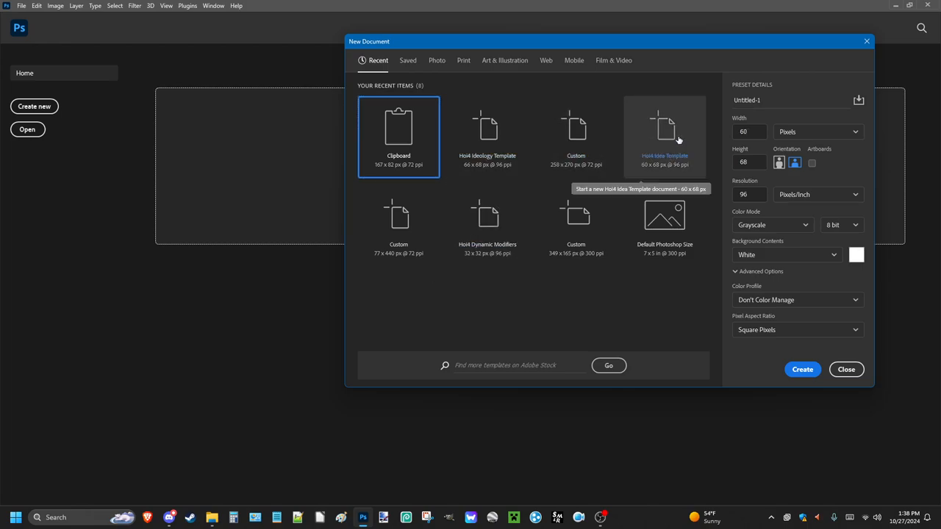
pyautogui.click(663, 136)
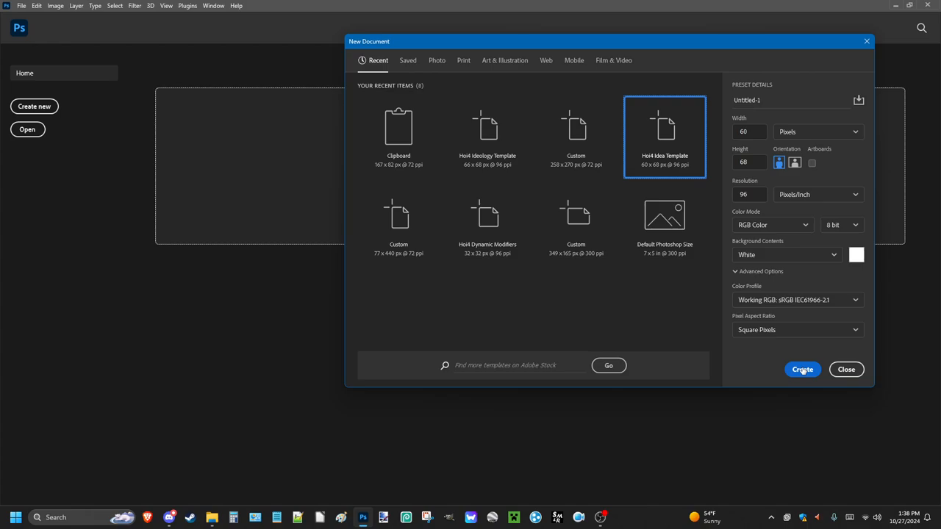
pyautogui.click(802, 369)
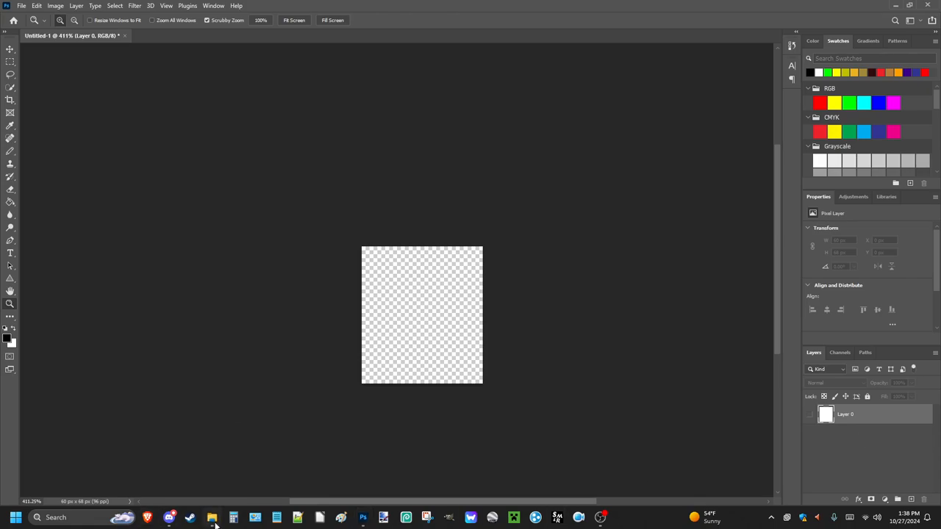
# Open the custom-icons folder and scroll through its PNG icon thumbnails
pyautogui.click(211, 517)
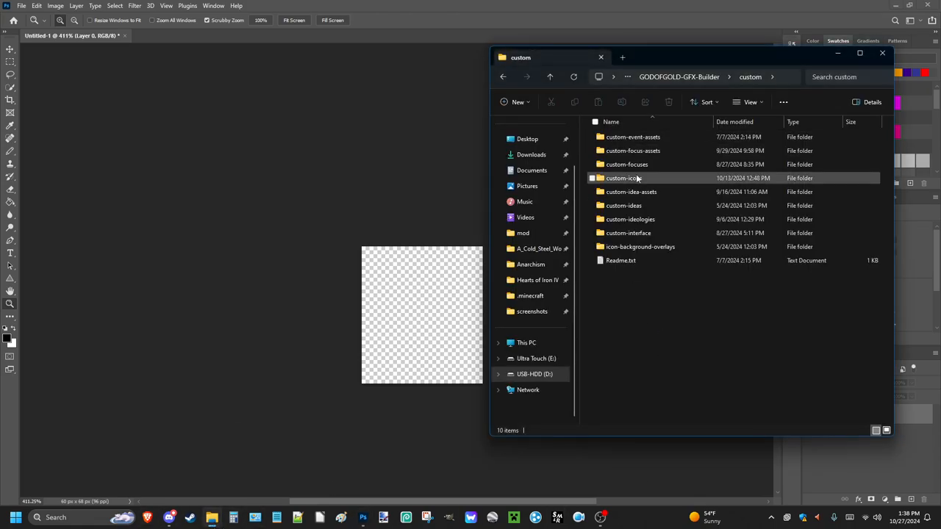
pyautogui.click(623, 178)
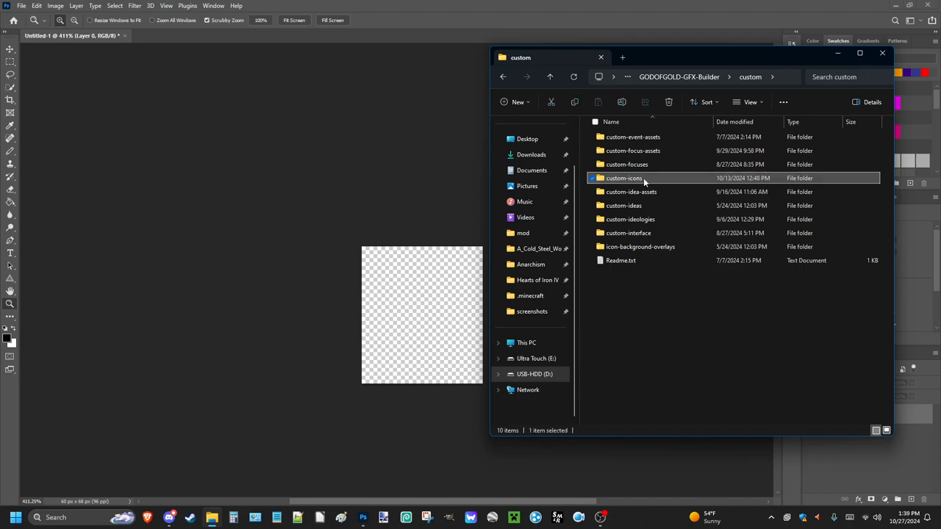
pyautogui.moveTo(319, 210)
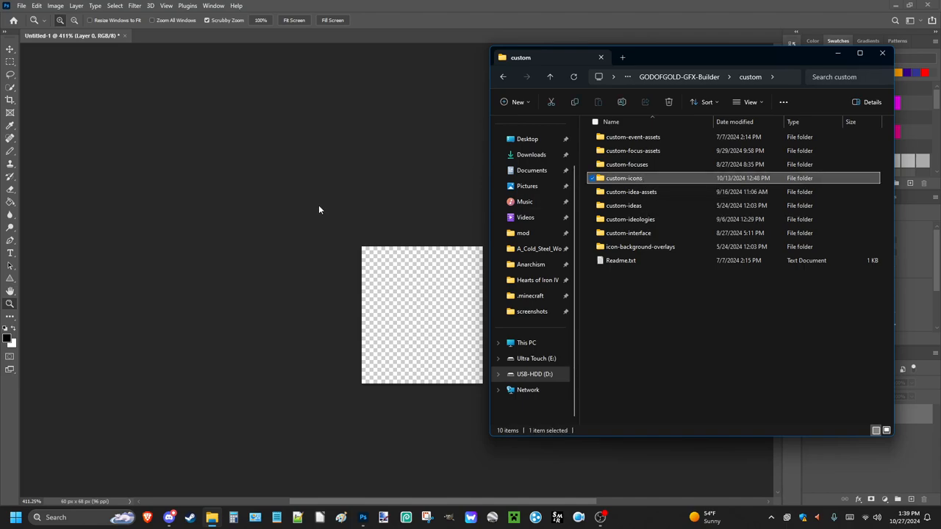
pyautogui.doubleClick(623, 178)
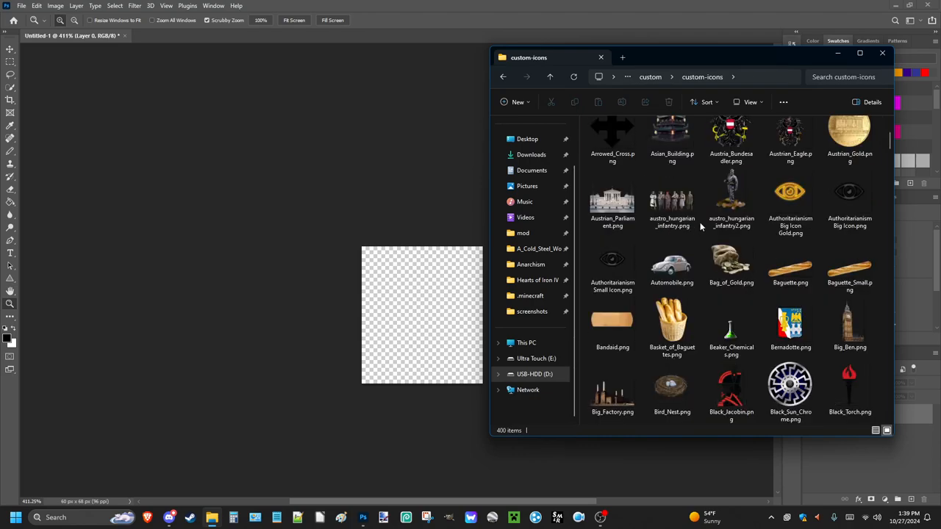
pyautogui.click(671, 198)
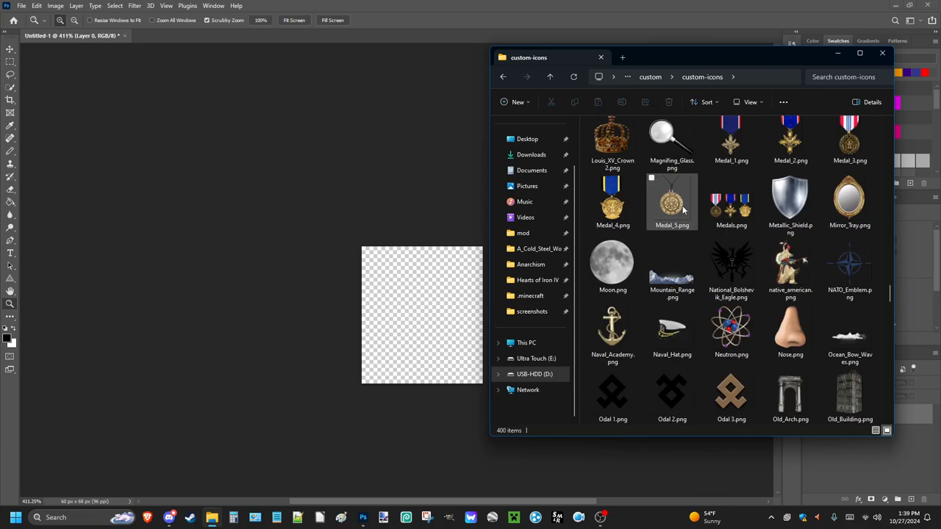
pyautogui.scroll(-3)
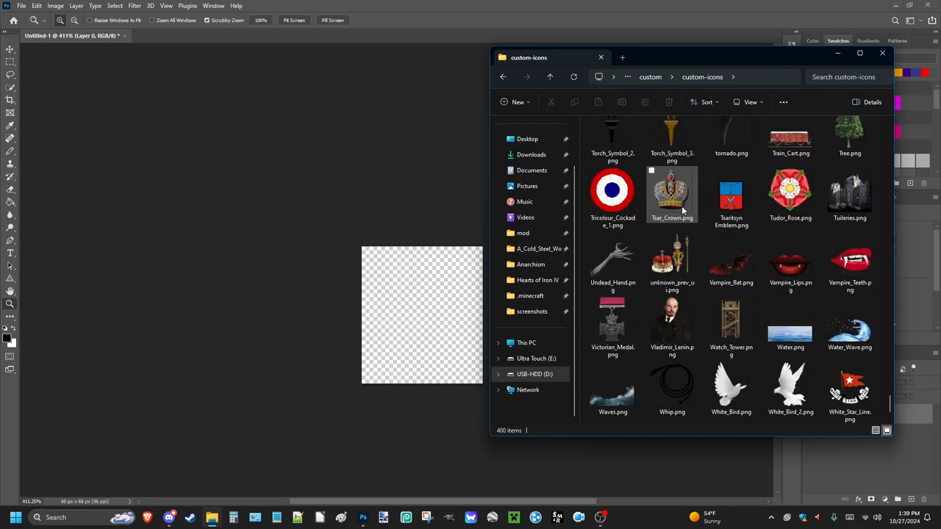
pyautogui.scroll(-3)
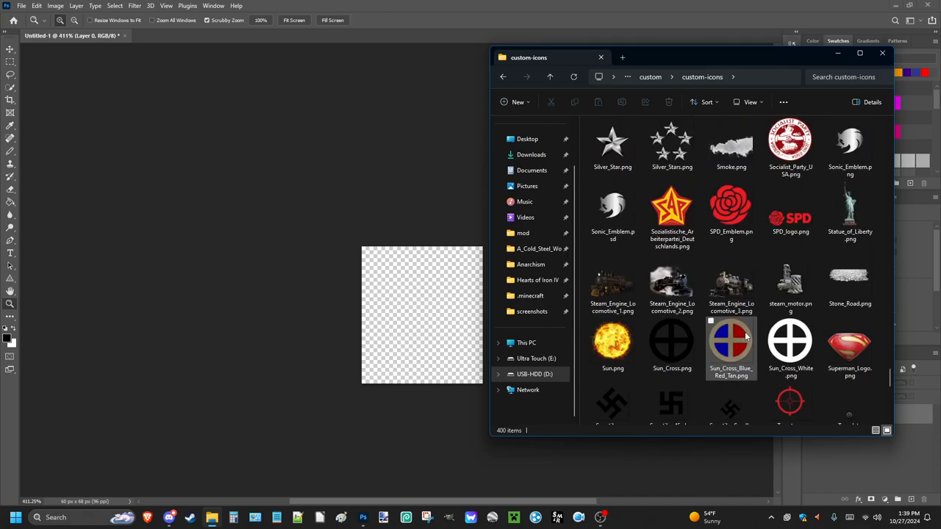
pyautogui.scroll(-3)
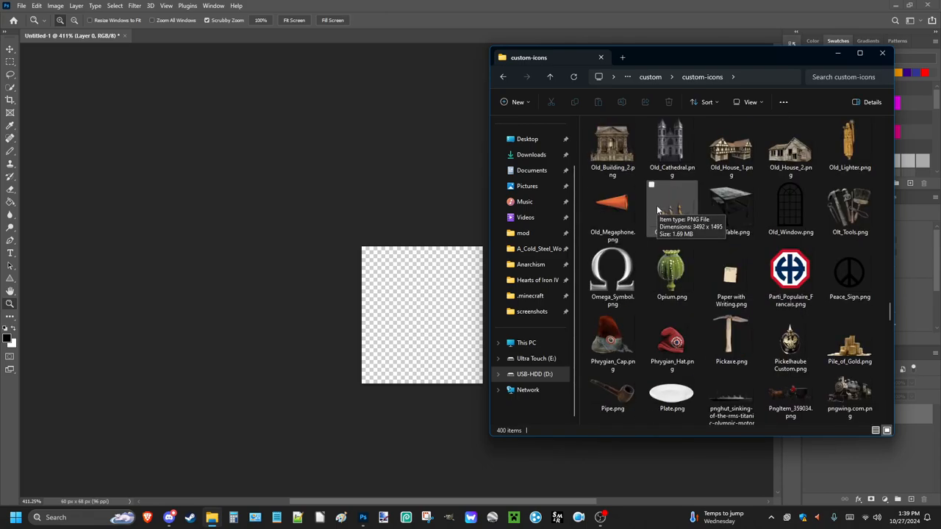
pyautogui.scroll(-3)
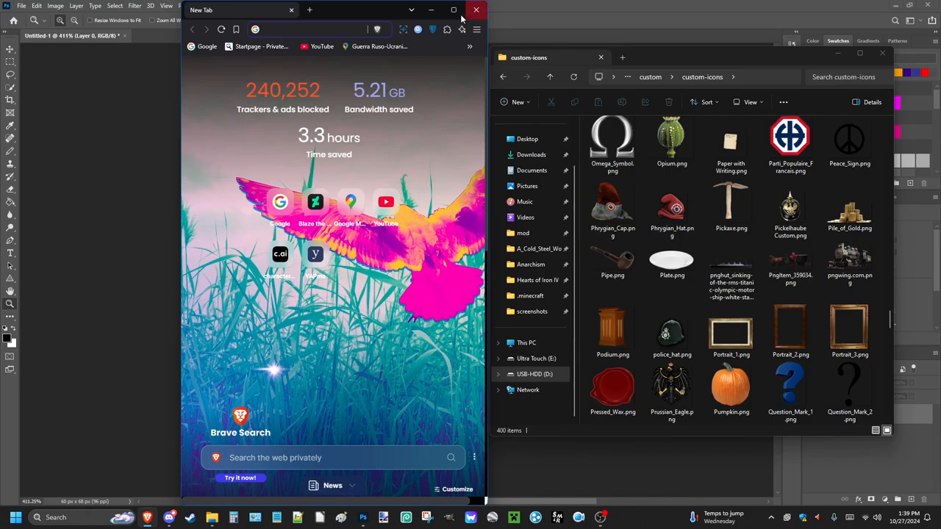
# Search Google Images for a transparent Volkswagen logo
pyautogui.click(454, 9)
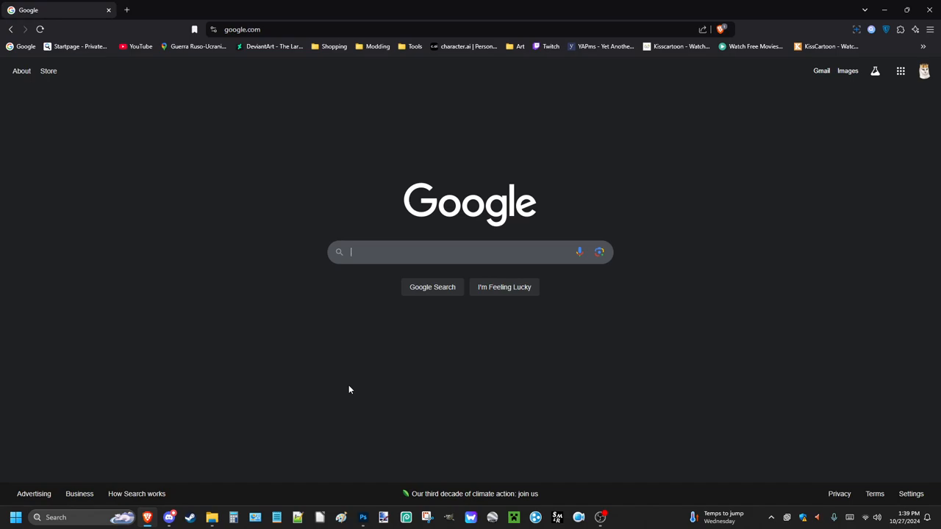
pyautogui.write('volksw')
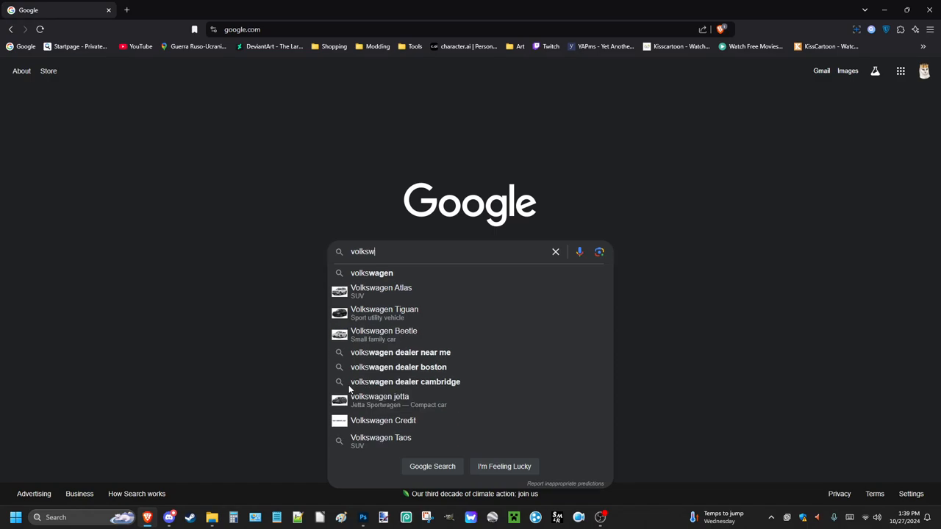
pyautogui.click(371, 272)
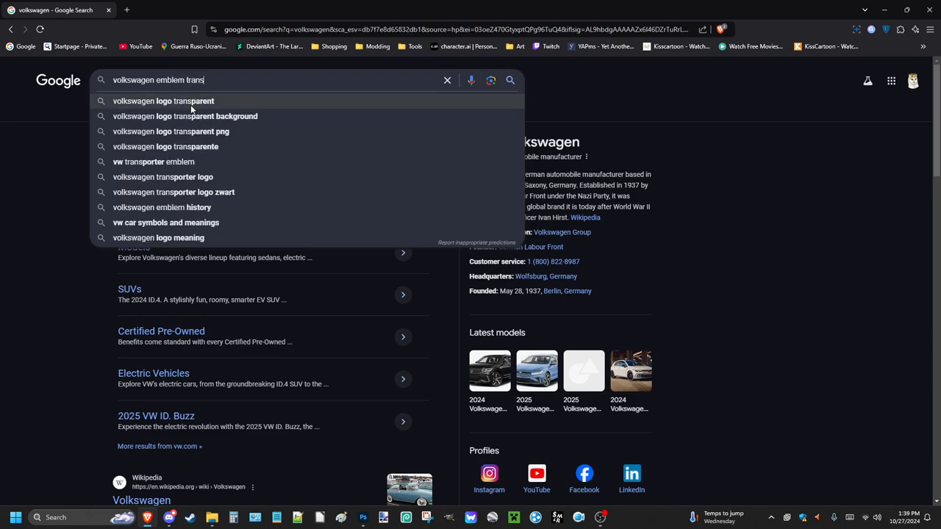
pyautogui.click(163, 101)
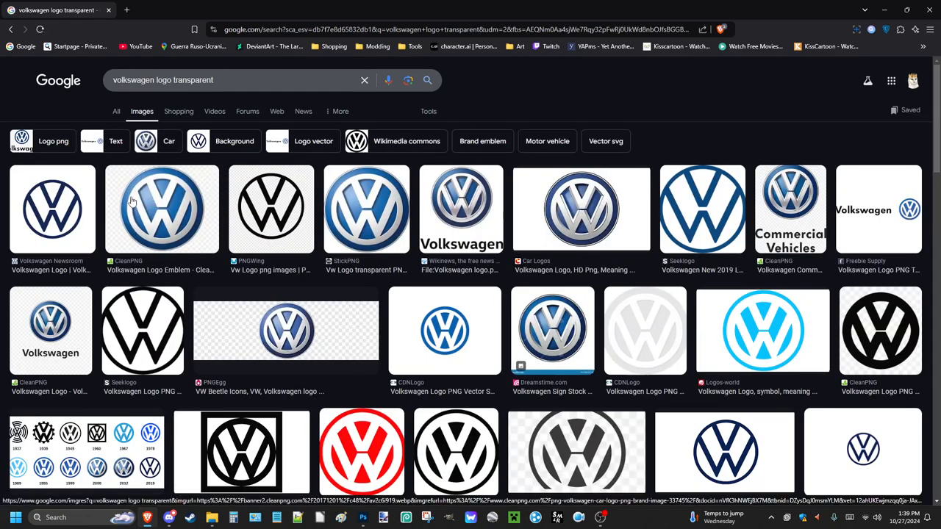
pyautogui.moveTo(228, 194)
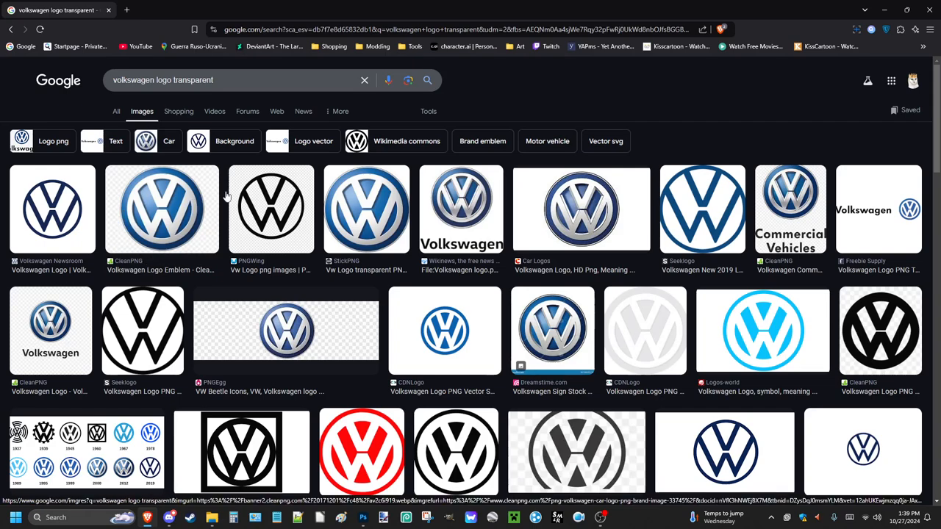
# Download the StickPNG Volkswagen logo PNG and save it to the D drive
pyautogui.click(366, 209)
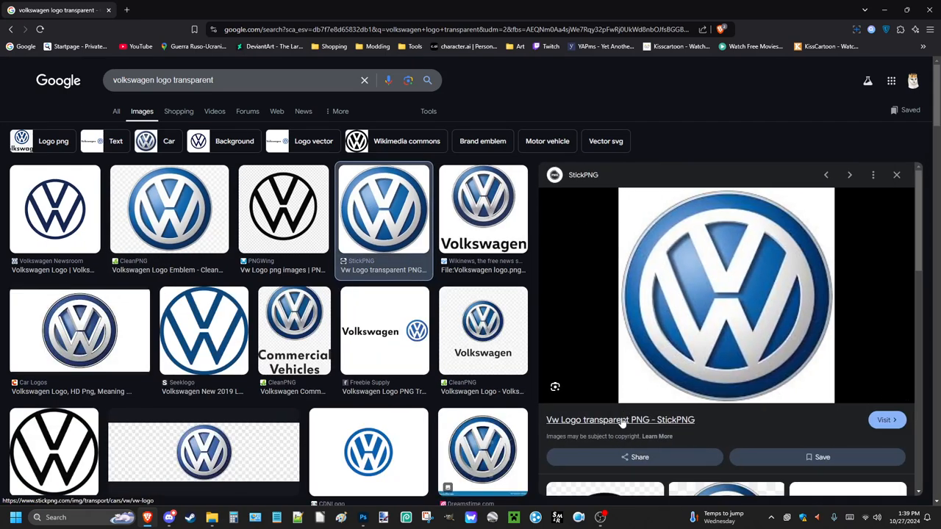
pyautogui.click(885, 419)
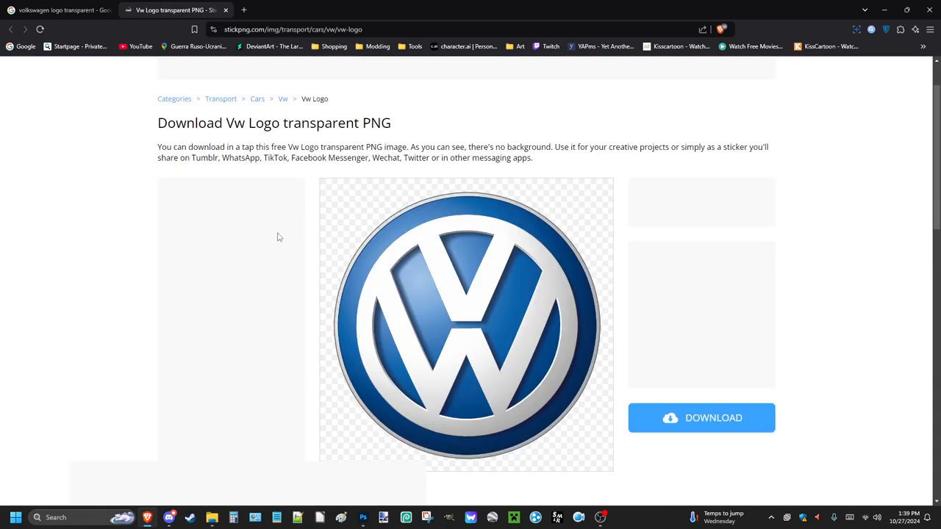
pyautogui.click(700, 418)
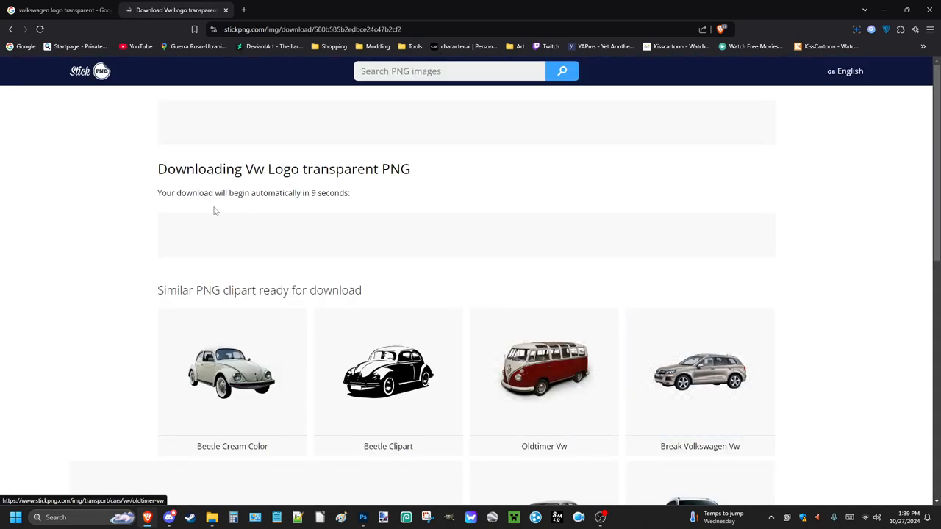
pyautogui.scroll(-3)
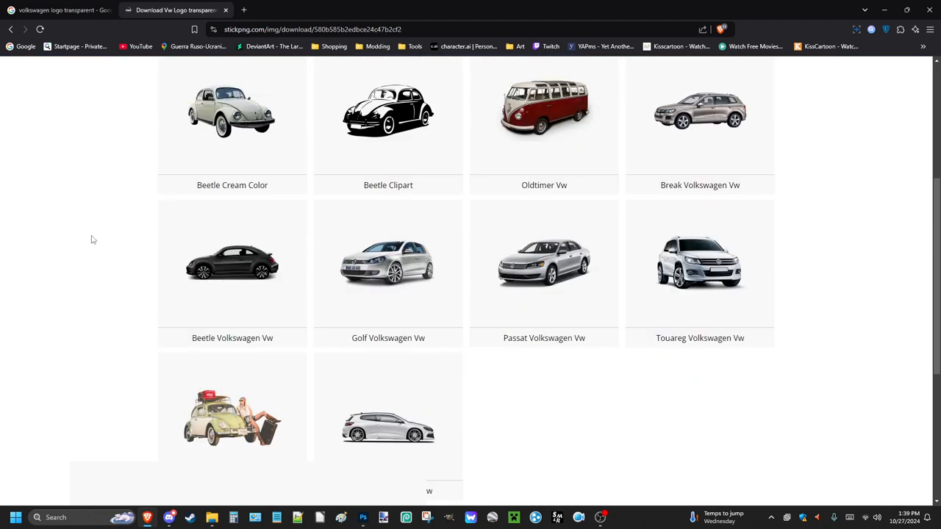
pyautogui.scroll(3)
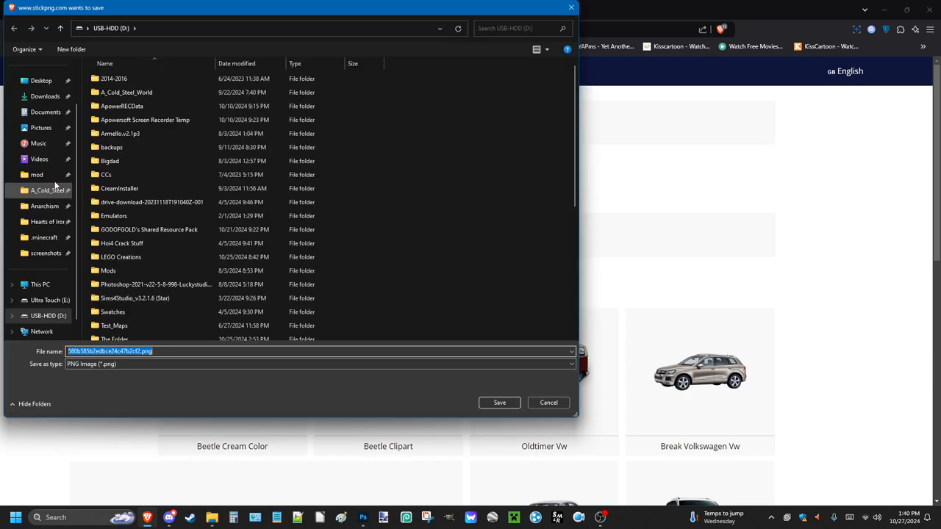
pyautogui.click(499, 402)
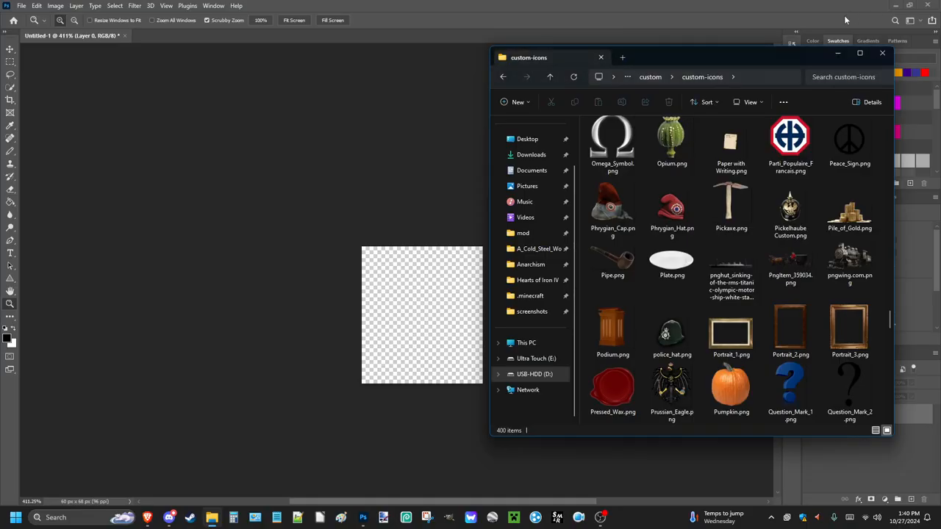
# Show the Desktop folder in File Explorer and scroll its file list
pyautogui.click(527, 139)
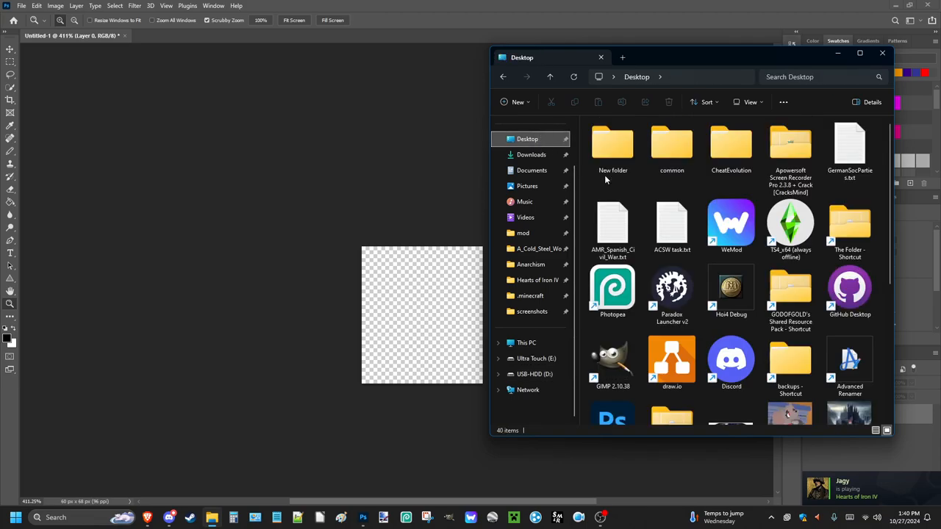
pyautogui.scroll(-3)
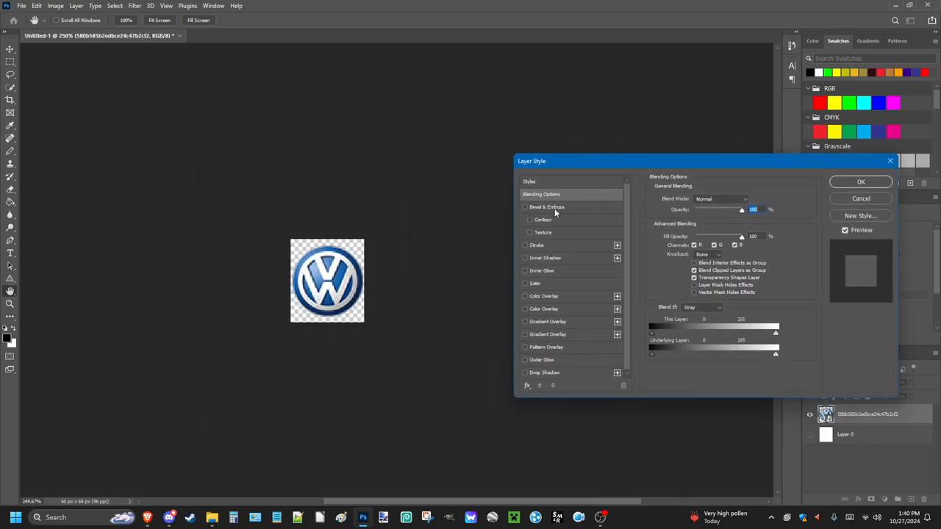
# Enable Bevel & Emboss on the logo at 10 px size, toggling it to compare
pyautogui.click(525, 207)
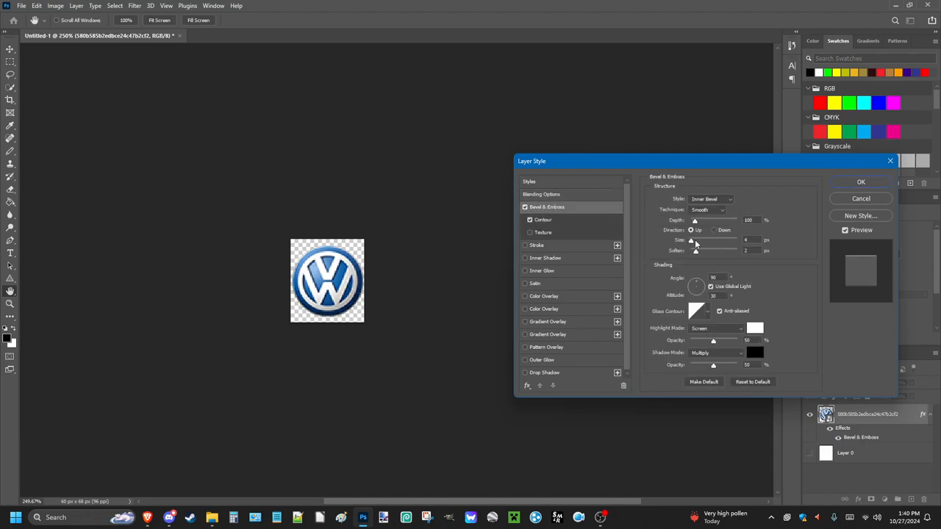
pyautogui.moveTo(695, 240); pyautogui.dragTo(712, 241)
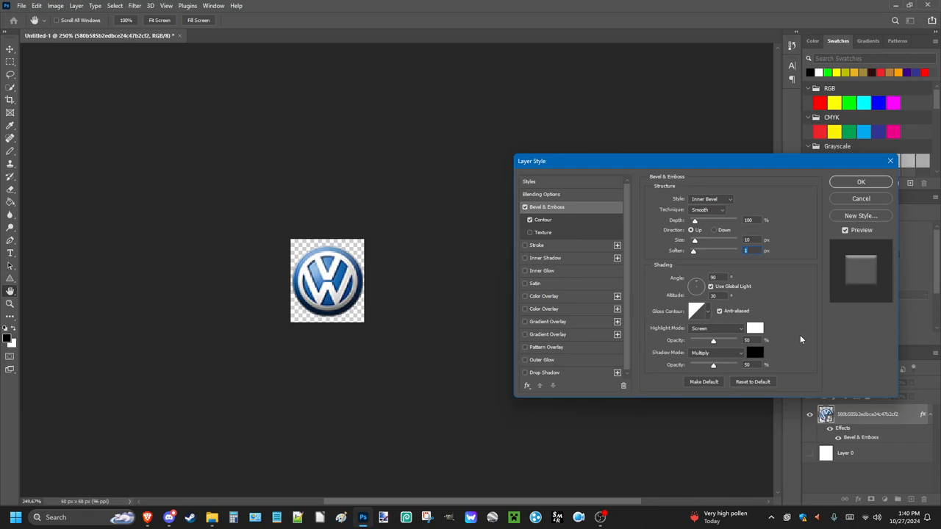
pyautogui.moveTo(527, 296)
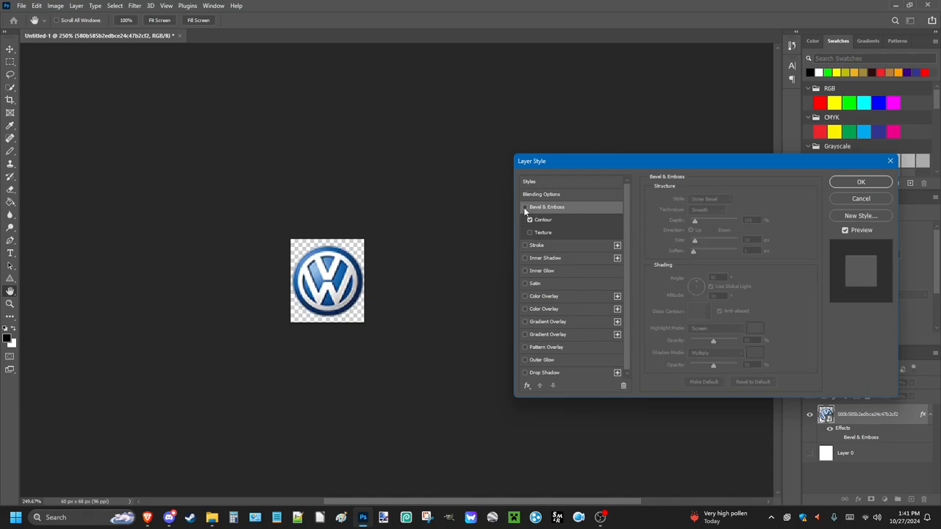
pyautogui.click(525, 206)
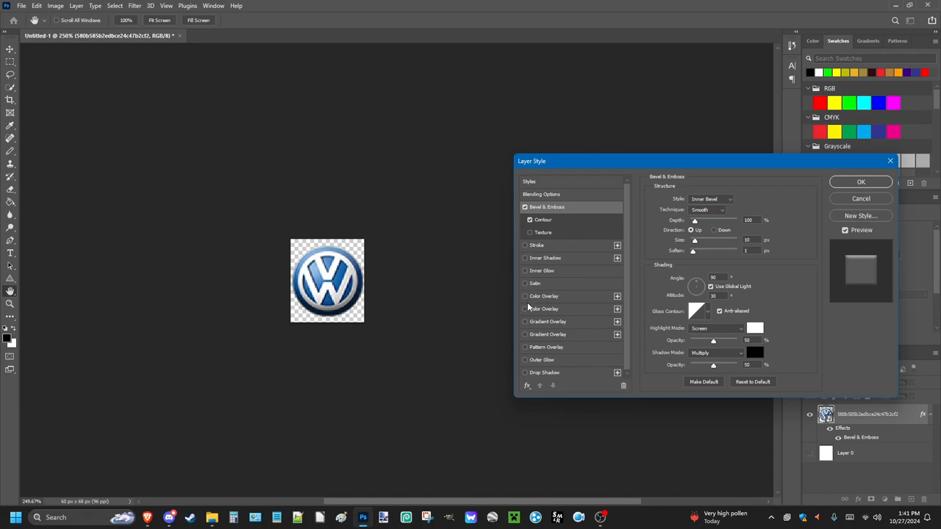
# Add a Drop Shadow to the logo: distance 1 px, spread 5%, size 5 px
pyautogui.click(524, 373)
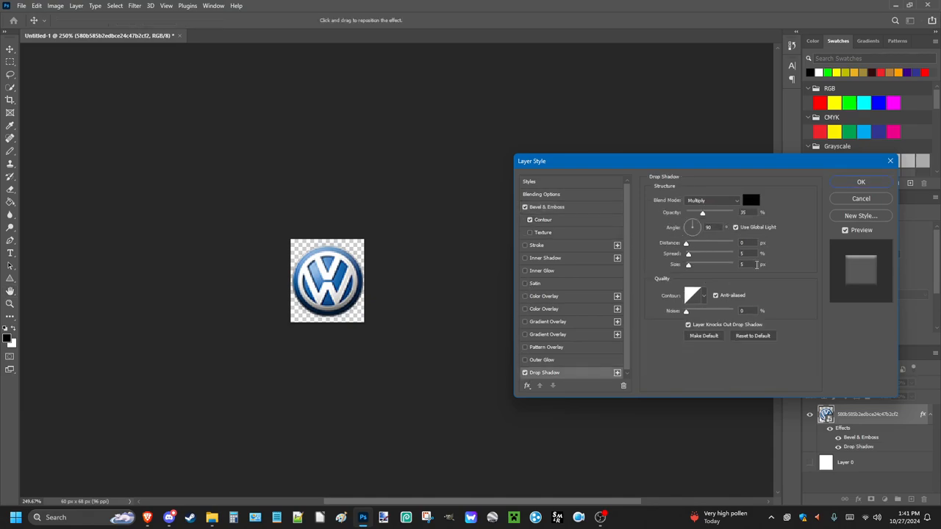
pyautogui.click(746, 243)
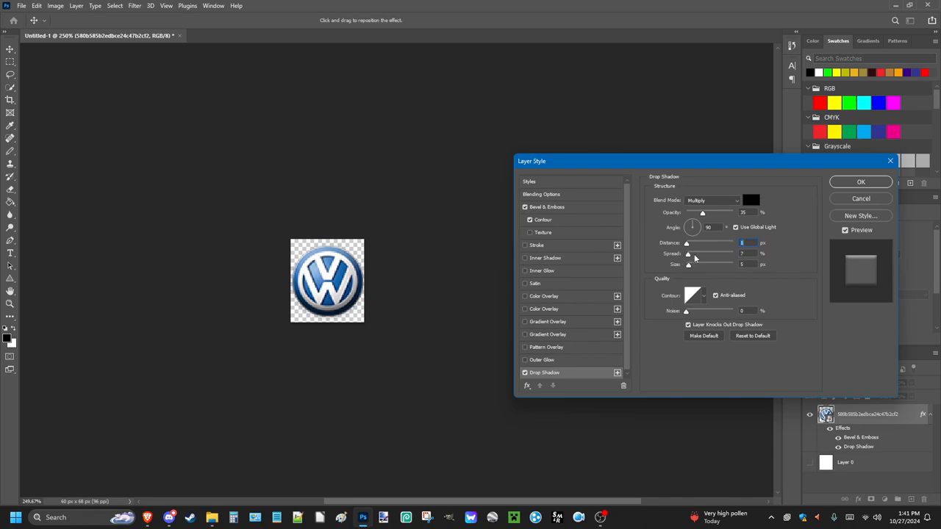
pyautogui.moveTo(689, 253); pyautogui.dragTo(709, 254)
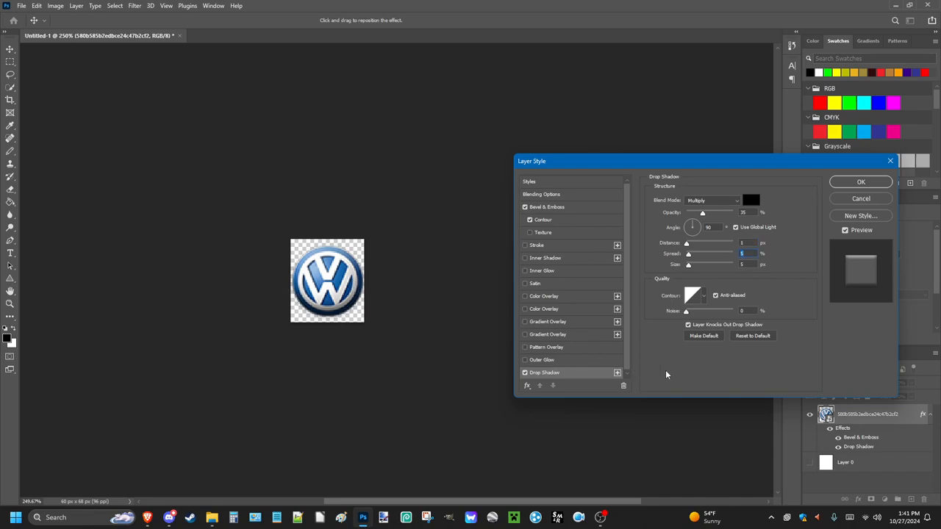
pyautogui.click(861, 182)
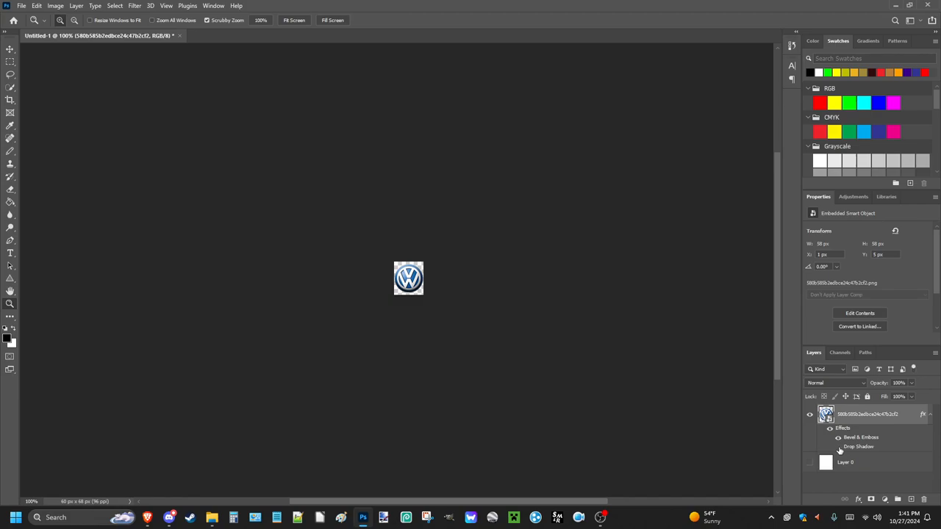
pyautogui.moveTo(908, 463)
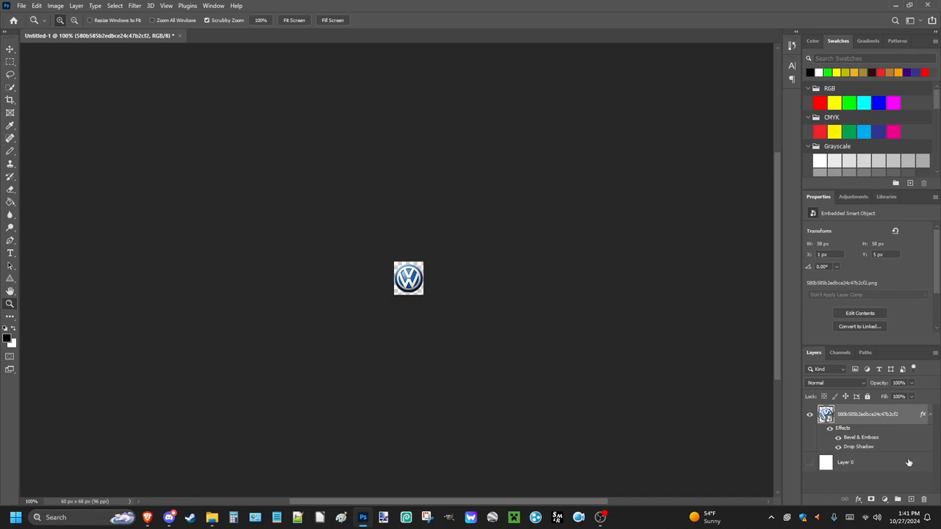
# Reopen the logo layer's Drop Shadow effect settings from the Layers panel
pyautogui.rightClick(408, 278)
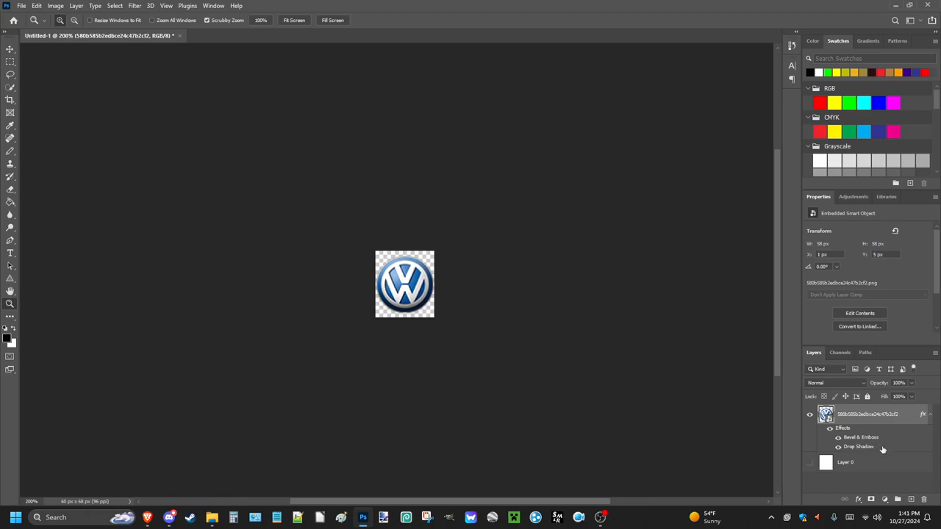
pyautogui.doubleClick(858, 446)
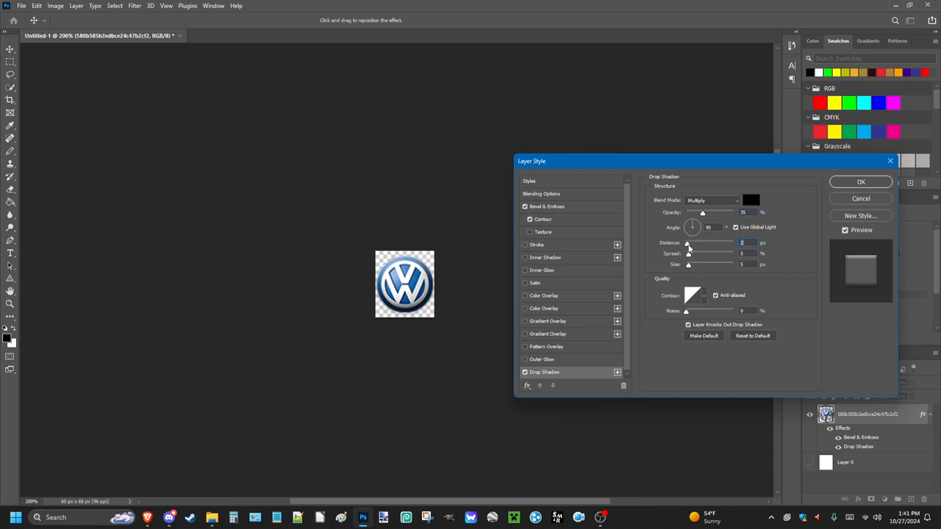
# Retune the drop shadow to Opacity 100%, Distance 1 px, Spread 10%, Size 3 px
pyautogui.moveTo(687, 253); pyautogui.dragTo(720, 254)
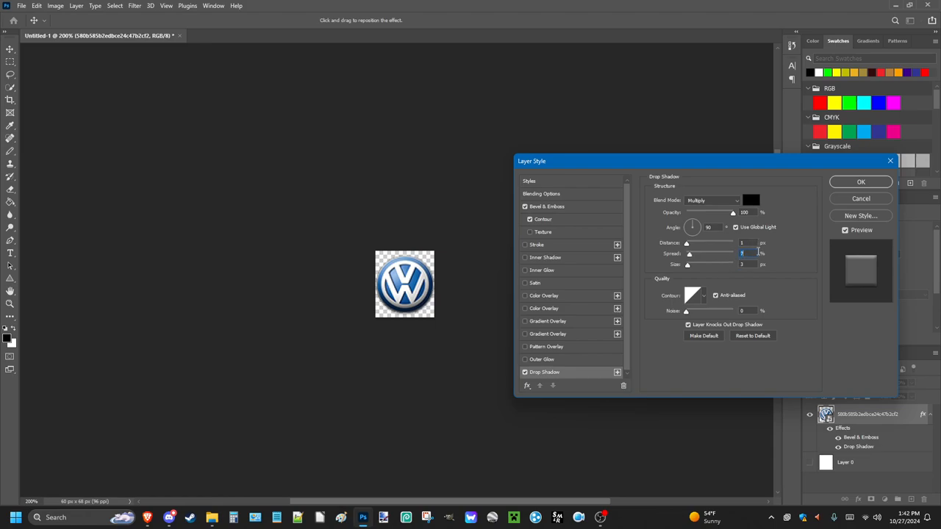
pyautogui.write('10')
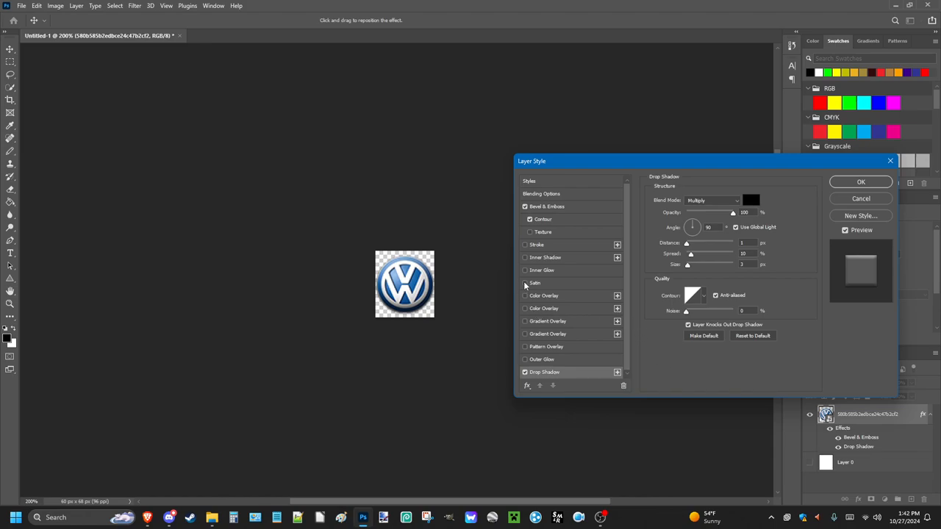
# Add a blue Satin effect with Overlay blending to the VW logo layer
pyautogui.click(525, 283)
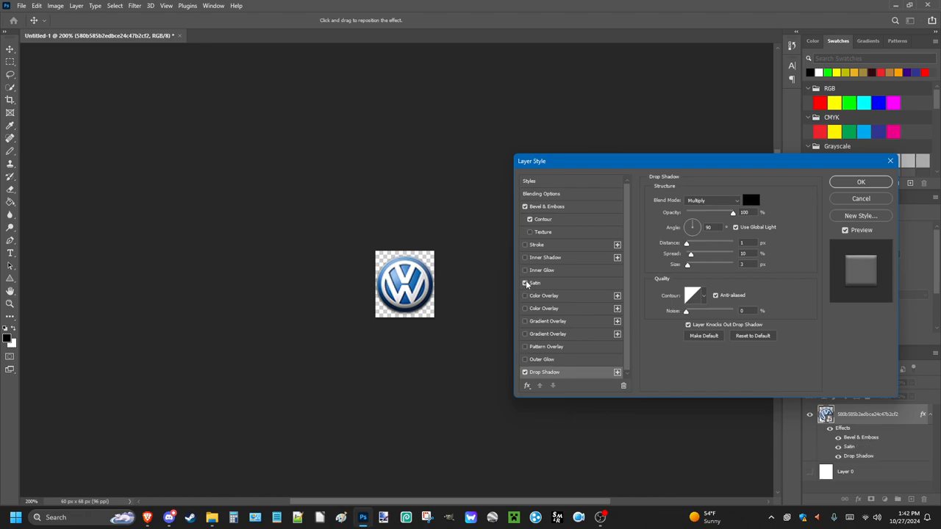
pyautogui.click(534, 283)
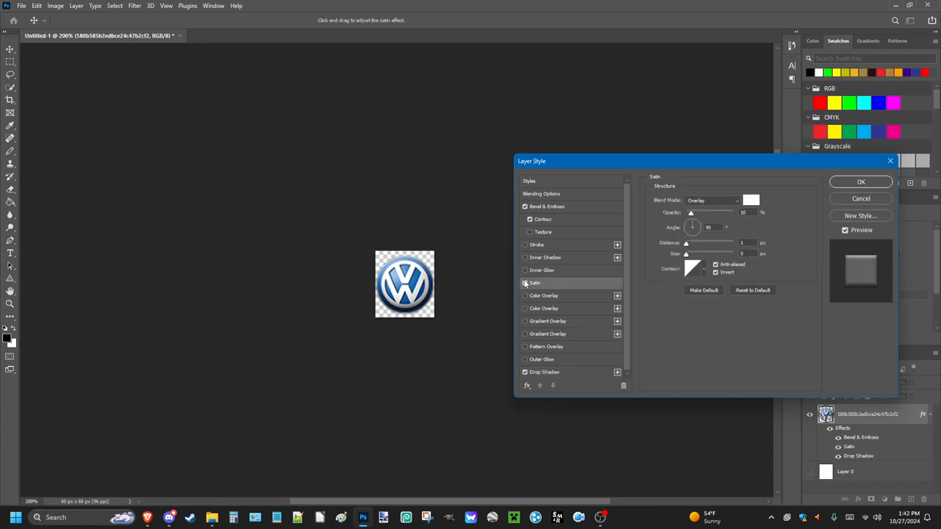
pyautogui.click(751, 200)
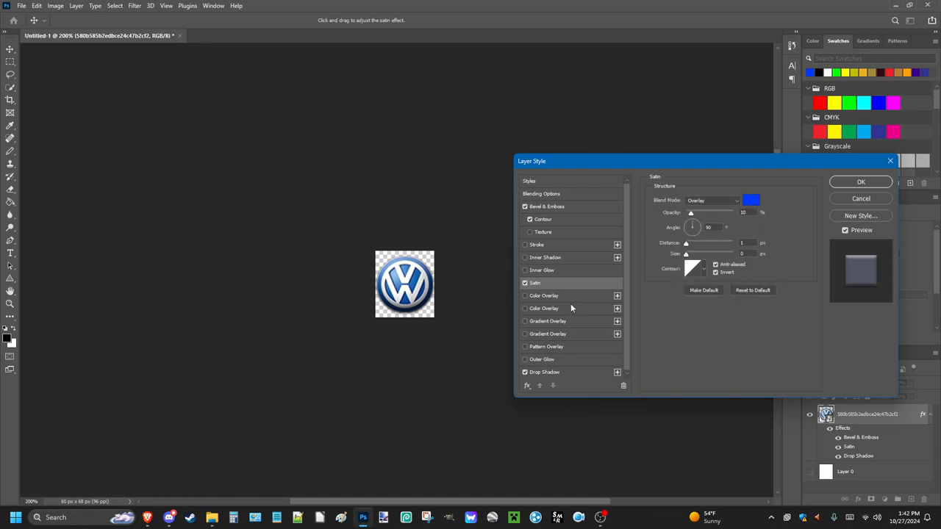
pyautogui.moveTo(670, 256)
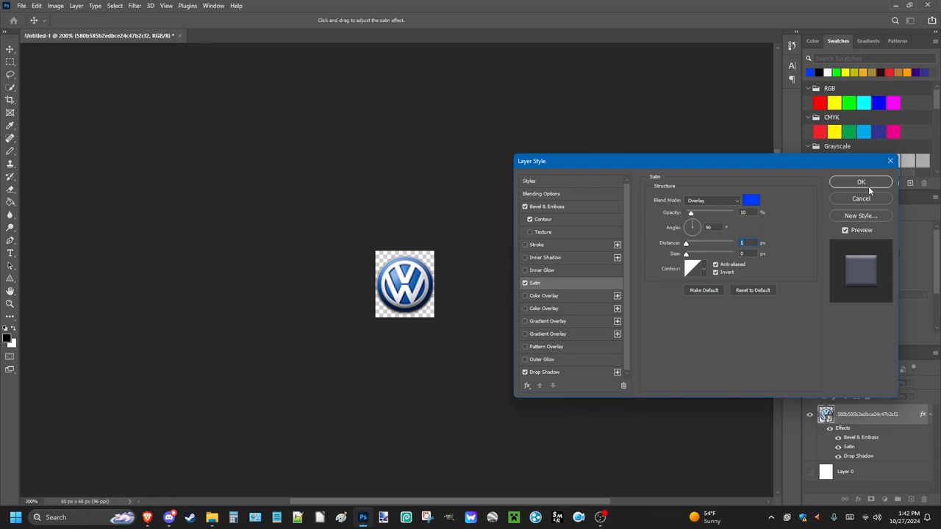
pyautogui.click(861, 182)
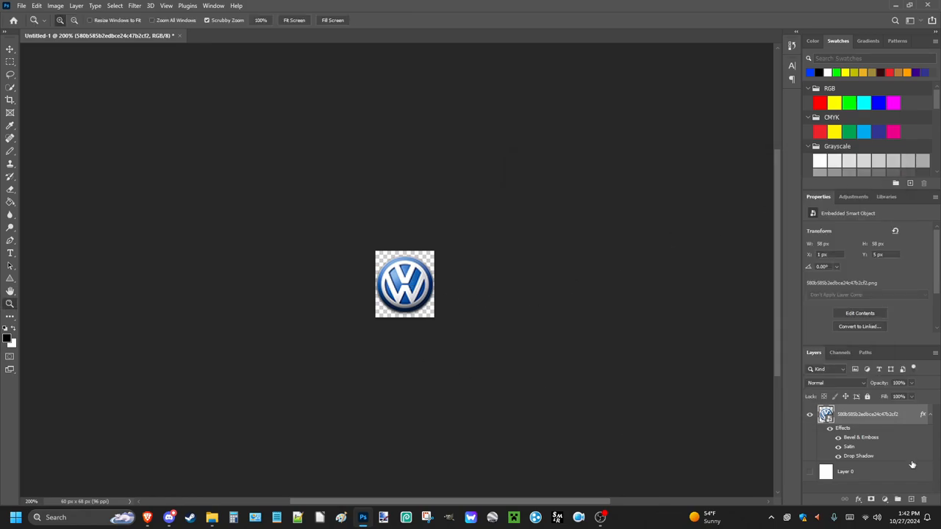
pyautogui.moveTo(416, 276)
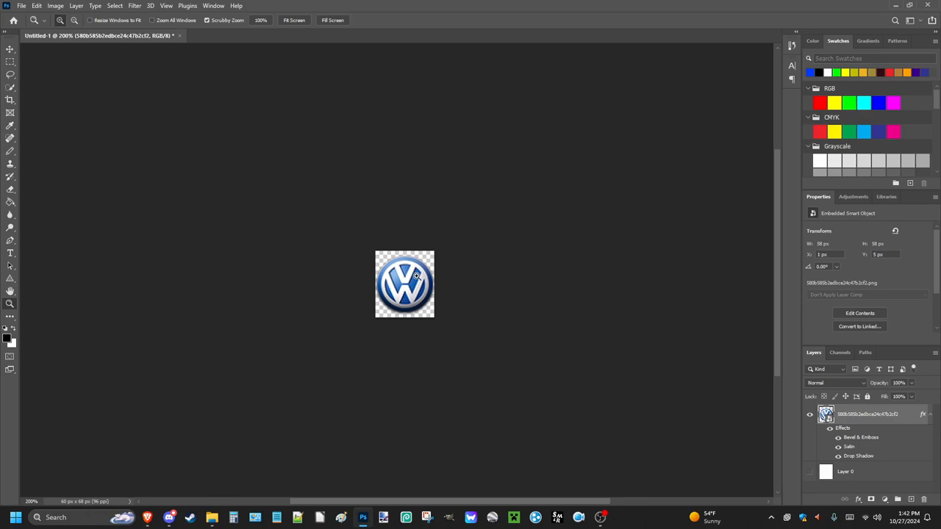
pyautogui.moveTo(542, 374)
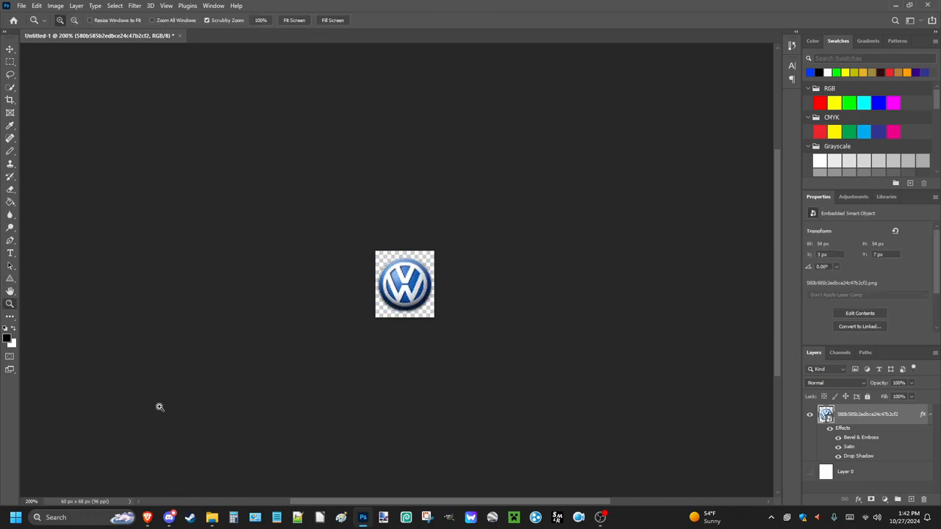
# Browse File Explorer to D: > resource pack > aom-shared-assets-master > Idea Backgrounds
pyautogui.click(212, 517)
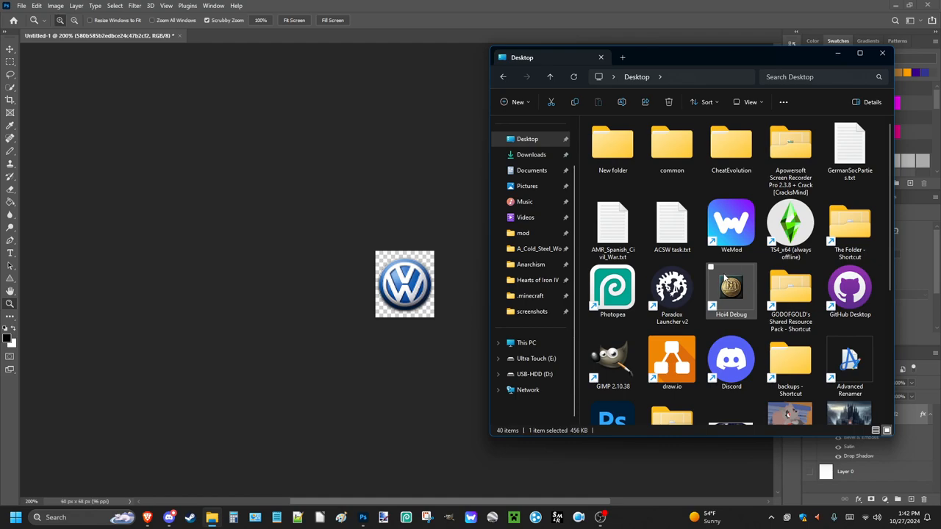
pyautogui.click(534, 374)
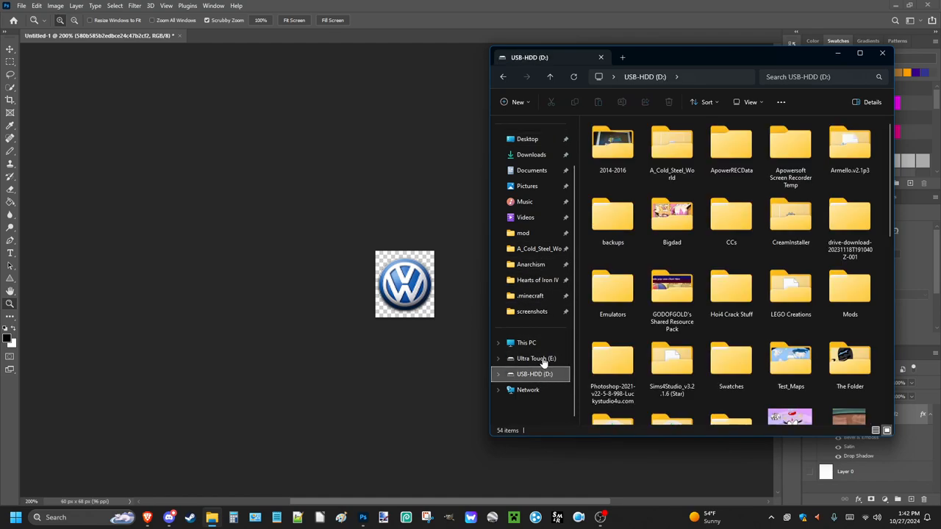
pyautogui.doubleClick(672, 290)
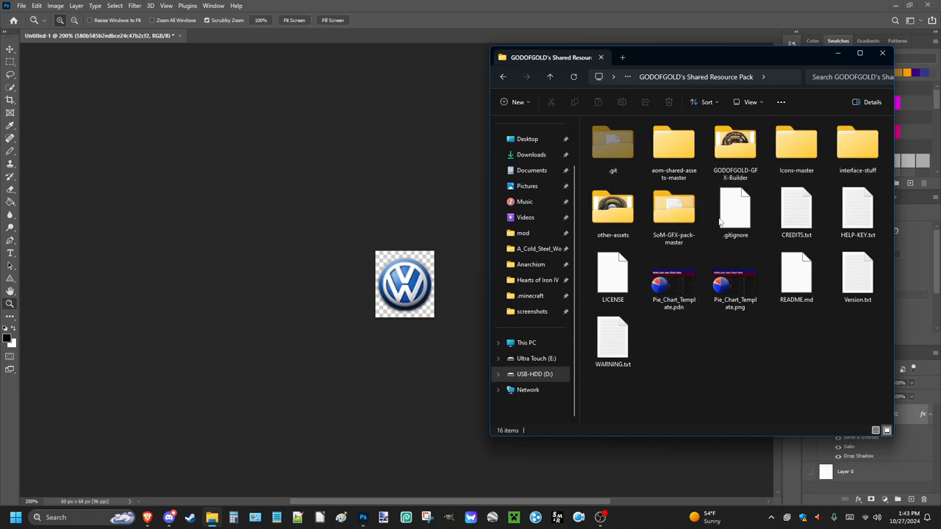
pyautogui.click(674, 147)
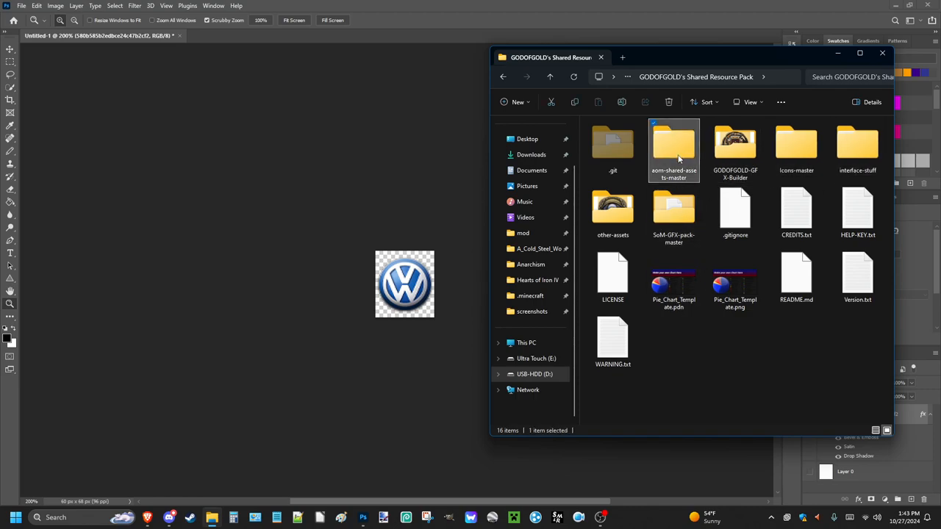
pyautogui.doubleClick(673, 147)
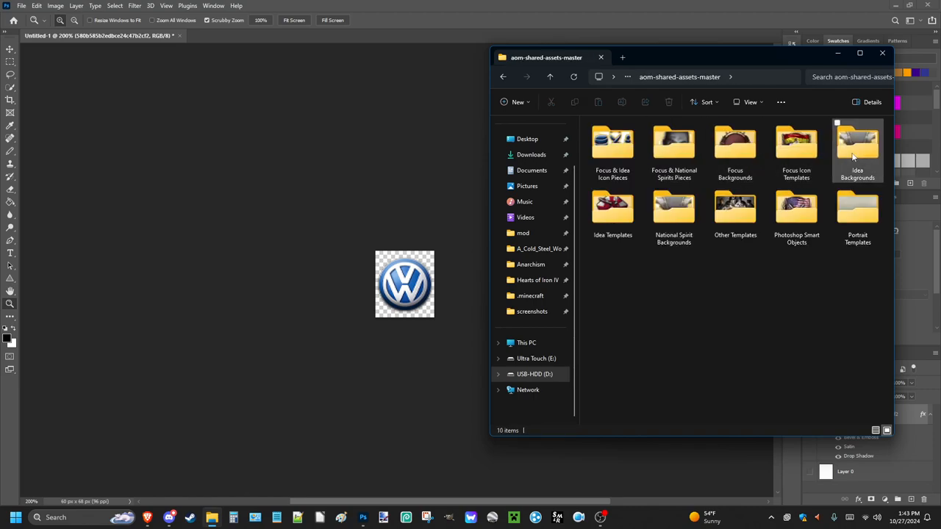
pyautogui.doubleClick(857, 143)
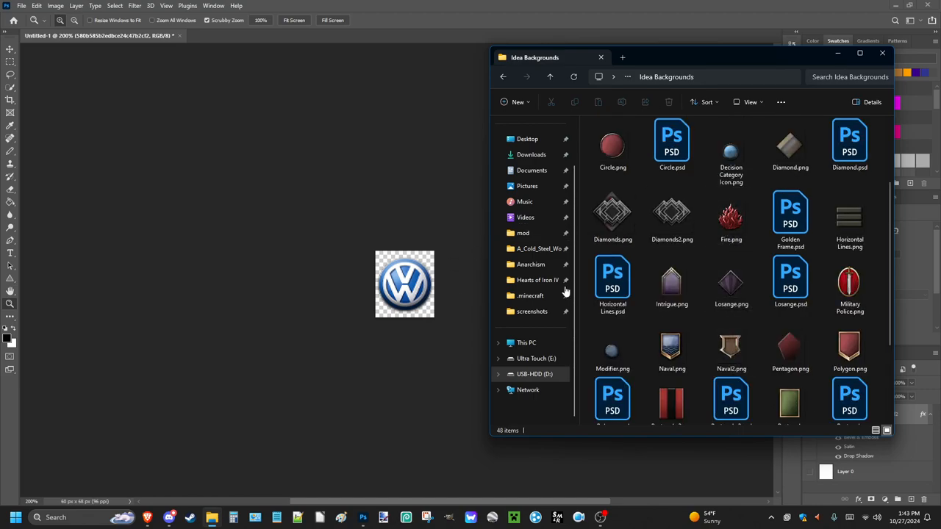
pyautogui.moveTo(457, 333)
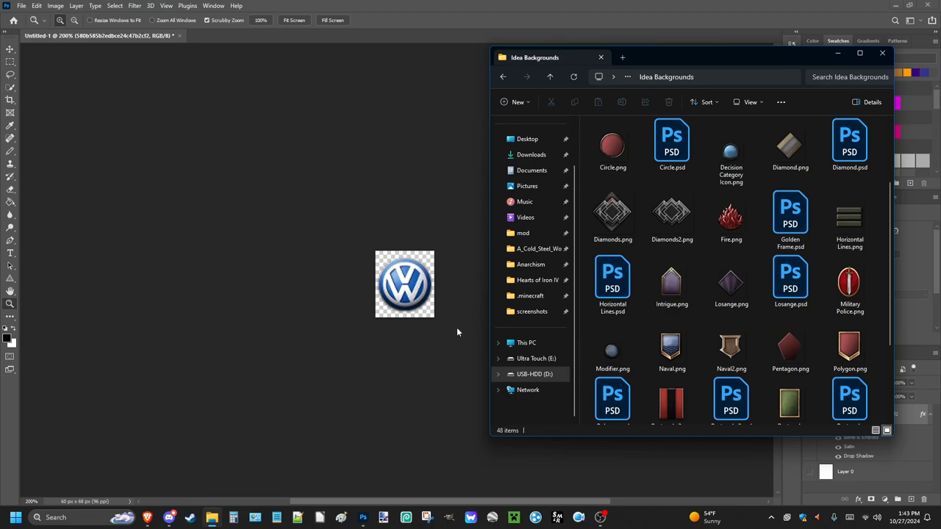
pyautogui.moveTo(671, 283)
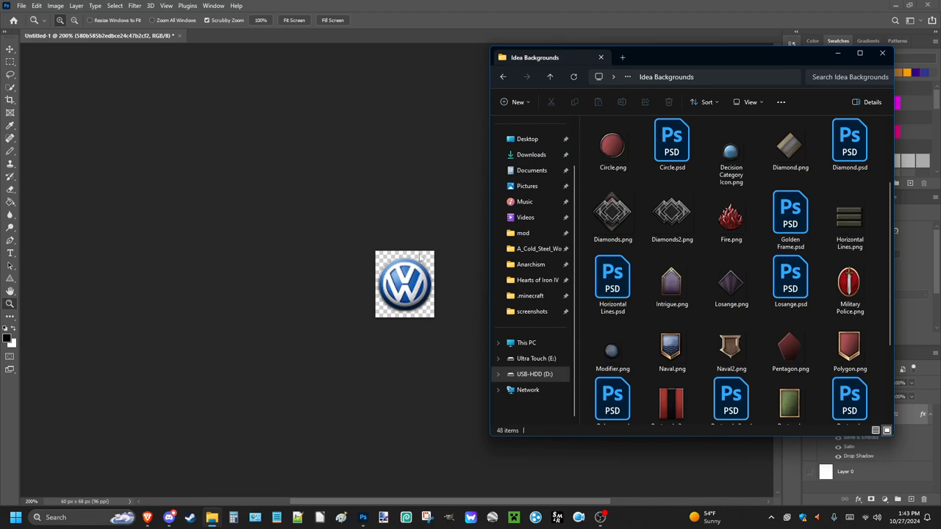
# Place Diamonds2.png into the icon and scale it to fill the canvas
pyautogui.click(671, 214)
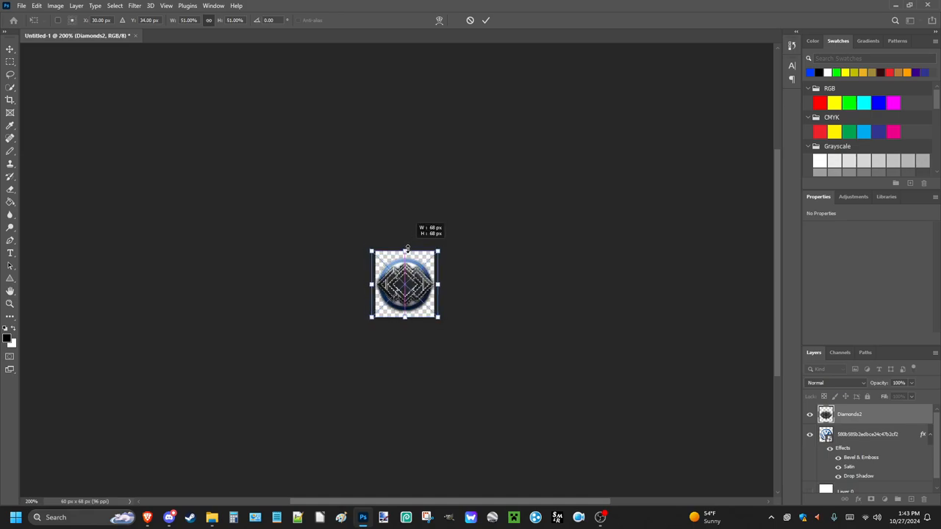
pyautogui.moveTo(408, 250); pyautogui.dragTo(346, 215)
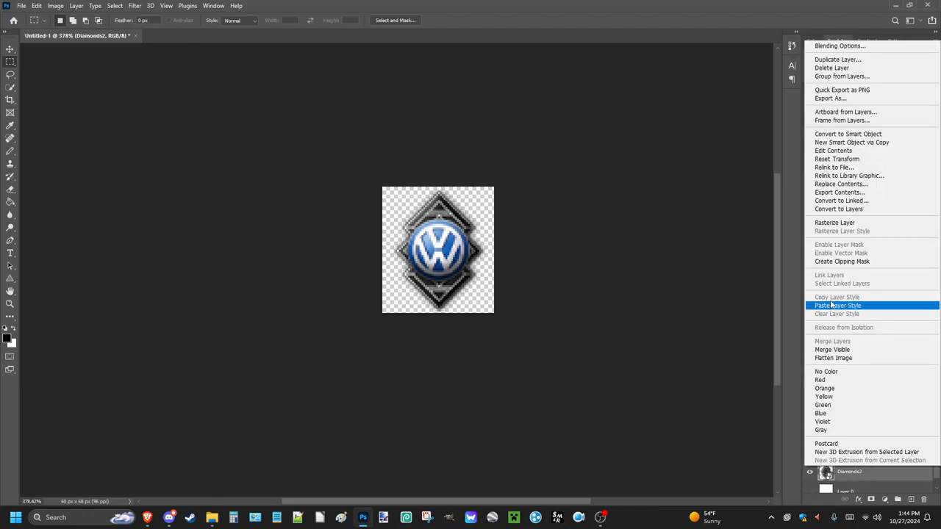
# Paste the logo's layer style onto Diamonds2 and switch its Satin blend mode to Normal
pyautogui.click(837, 305)
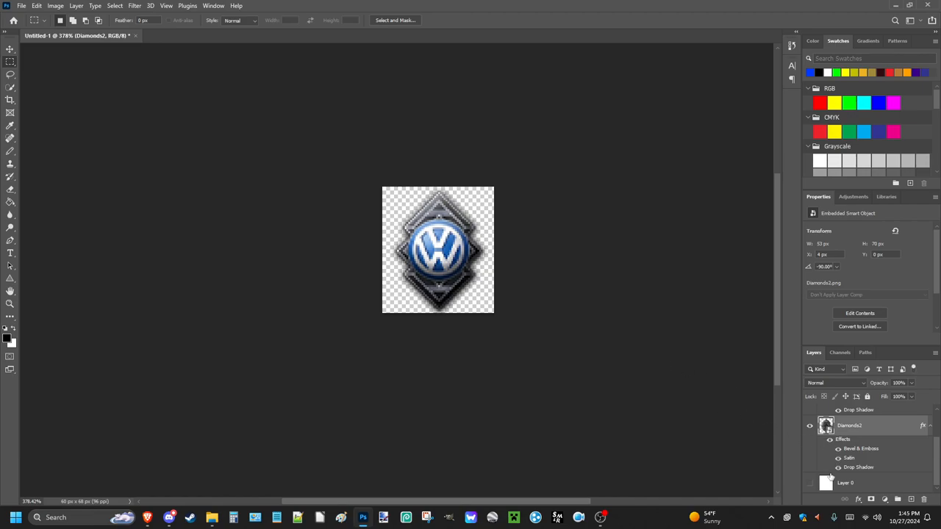
pyautogui.doubleClick(849, 457)
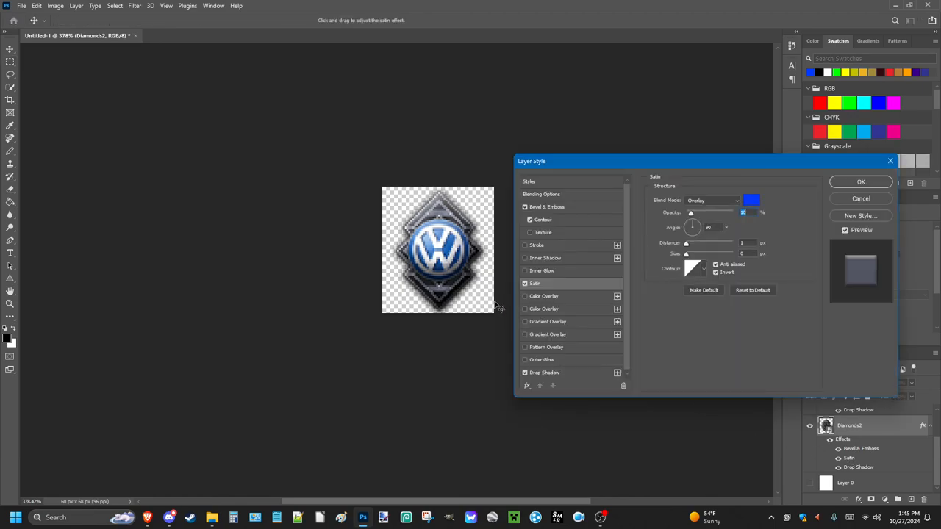
pyautogui.moveTo(851, 191)
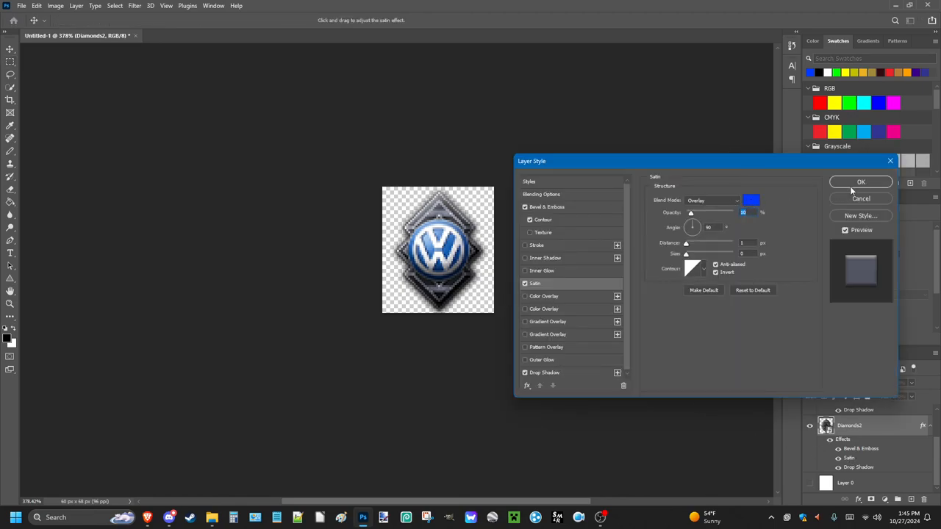
pyautogui.click(711, 200)
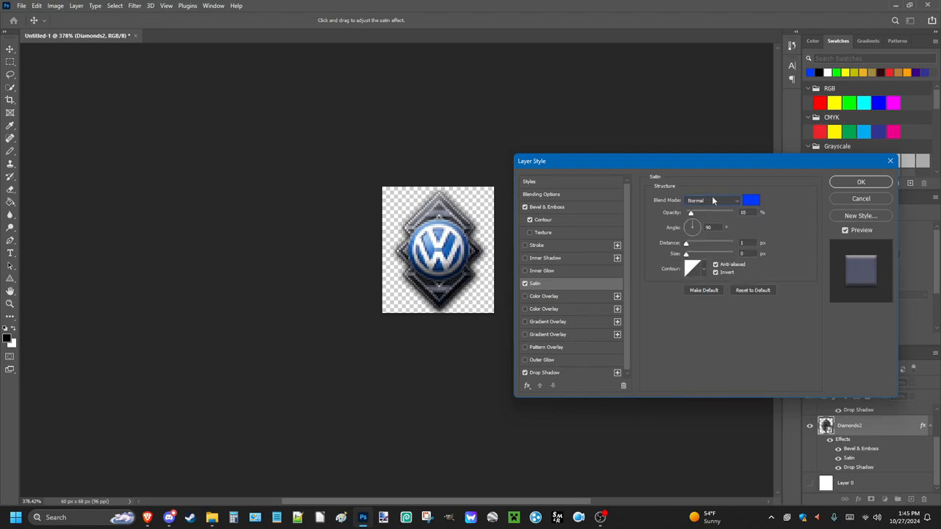
pyautogui.click(711, 201)
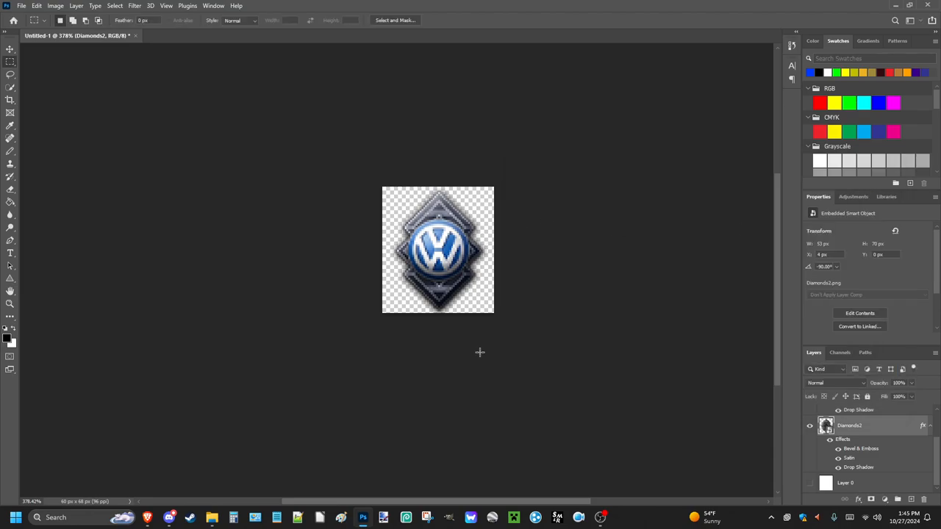
pyautogui.moveTo(611, 417)
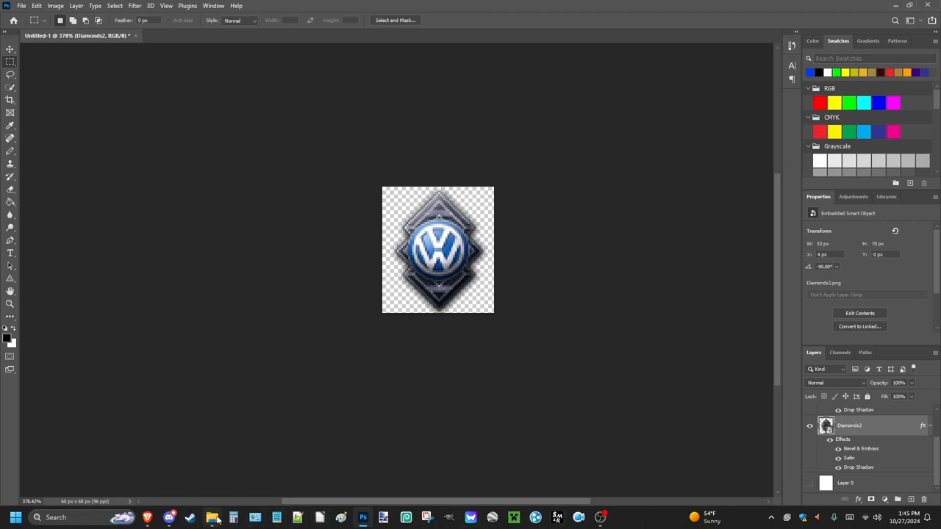
# Open the GFX builder's custom-icons folder in File Explorer
pyautogui.click(211, 517)
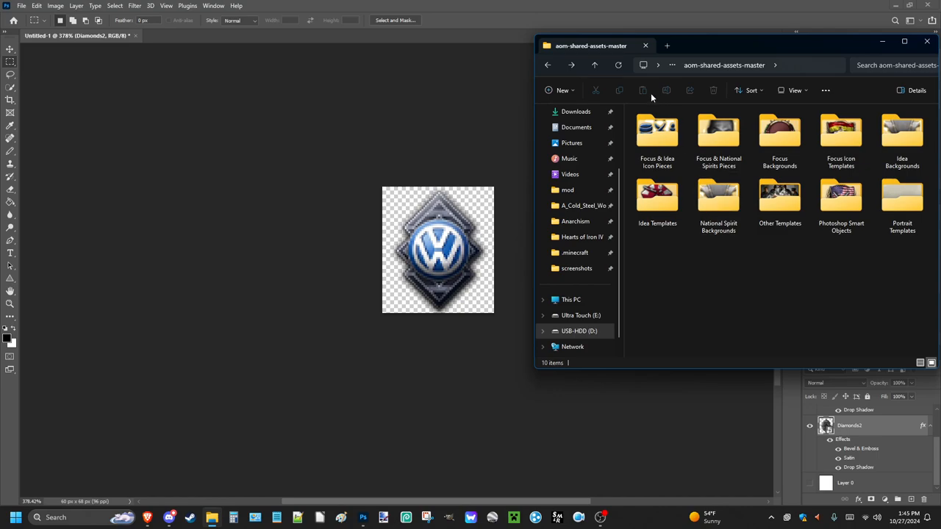
pyautogui.doubleClick(656, 130)
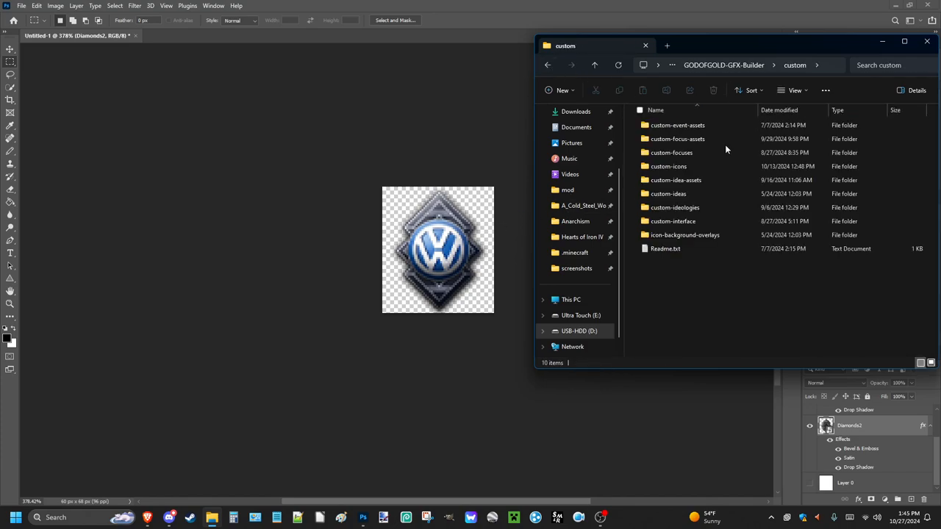
pyautogui.click(668, 167)
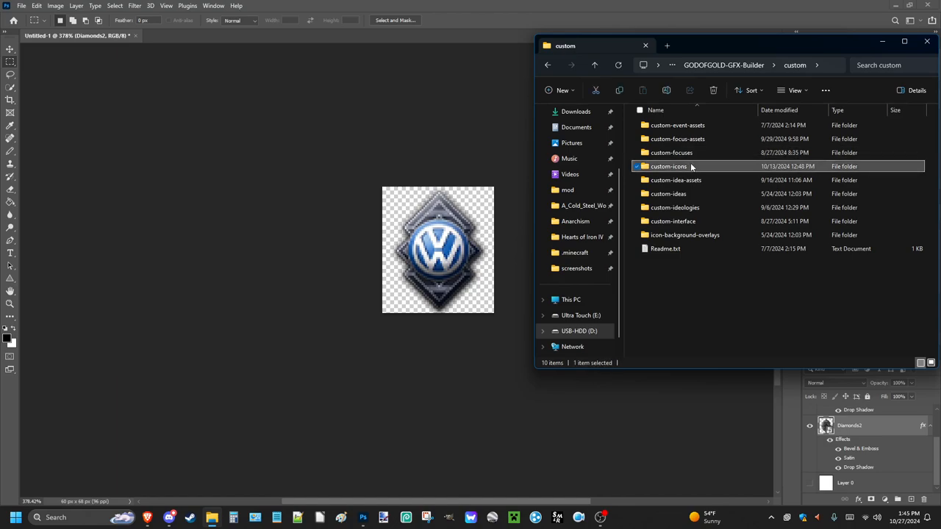
pyautogui.doubleClick(668, 166)
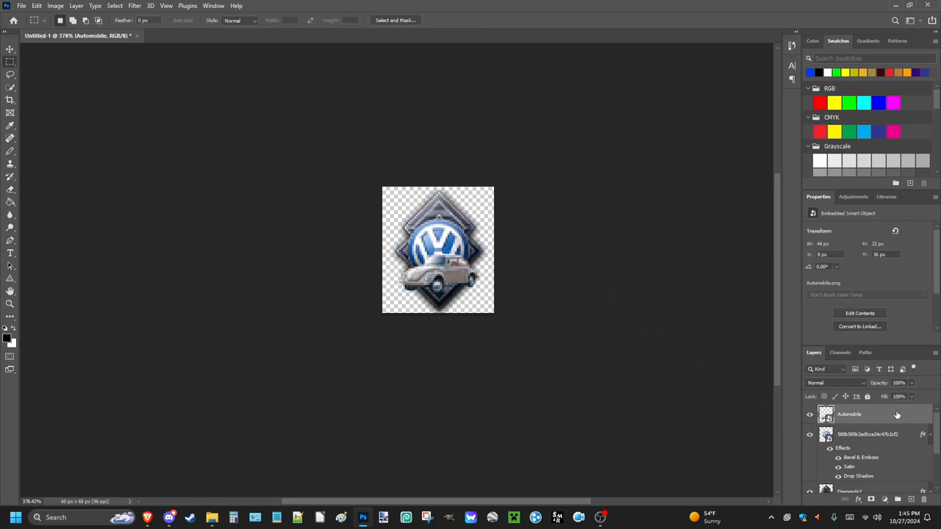
# Enable Bevel & Emboss and Drop Shadow on the Automobile layer's style
pyautogui.doubleClick(849, 413)
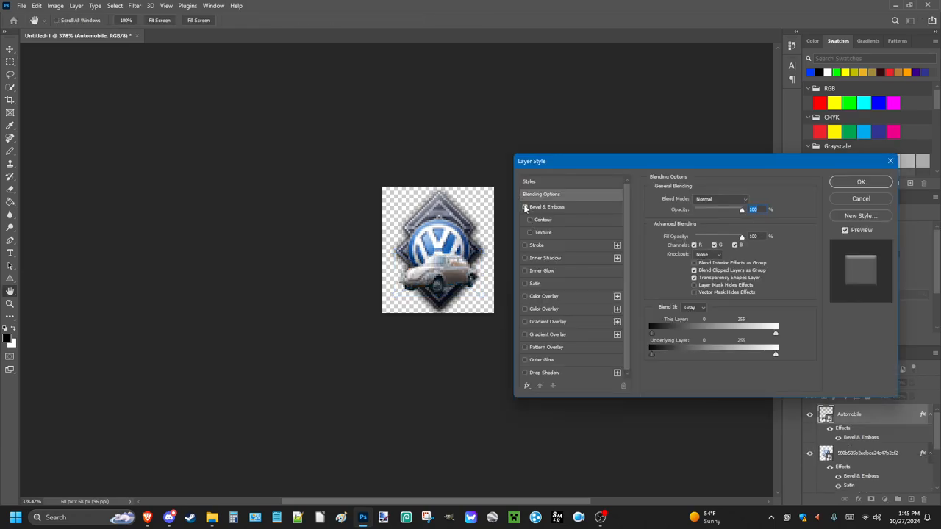
pyautogui.click(524, 207)
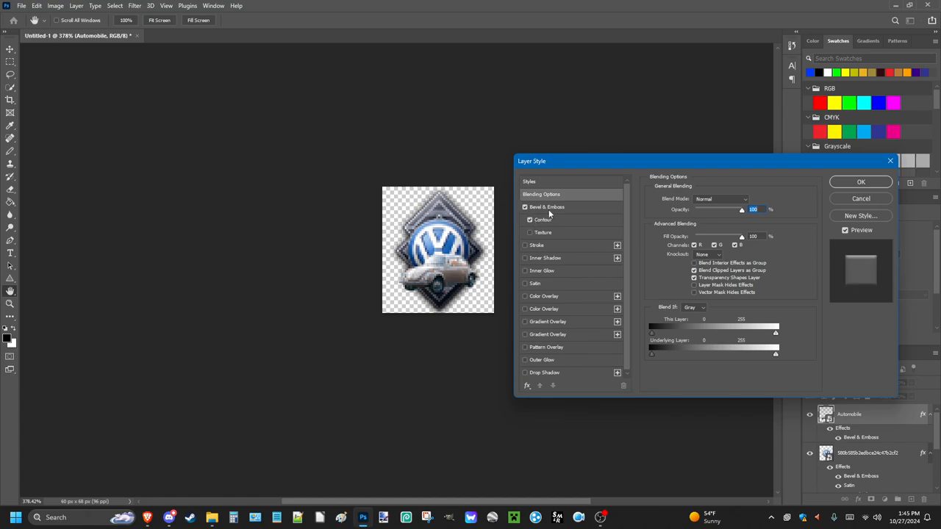
pyautogui.click(547, 207)
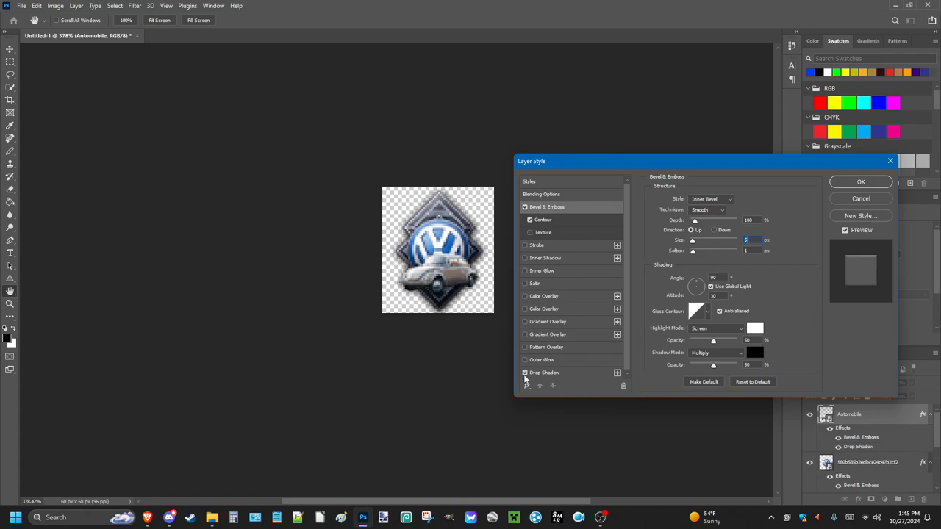
pyautogui.click(524, 283)
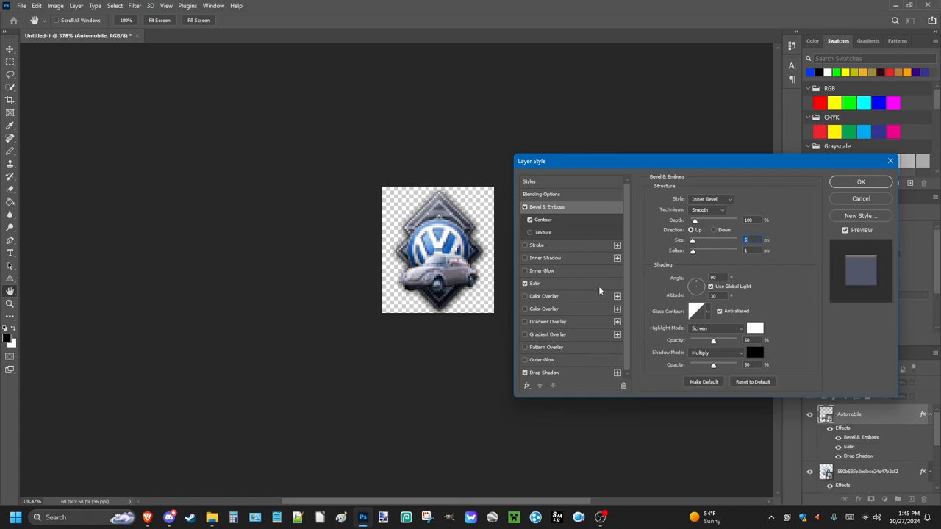
pyautogui.click(859, 182)
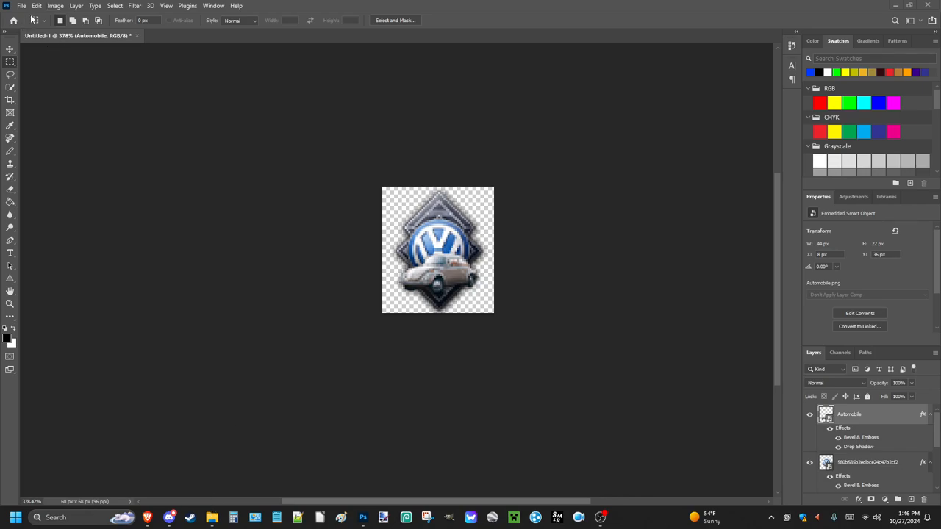
pyautogui.moveTo(186, 121)
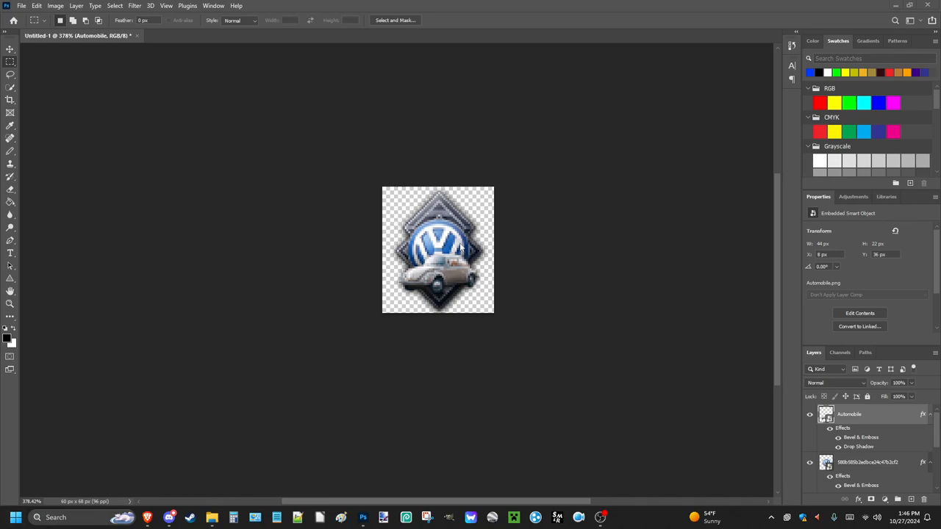
pyautogui.moveTo(439, 273)
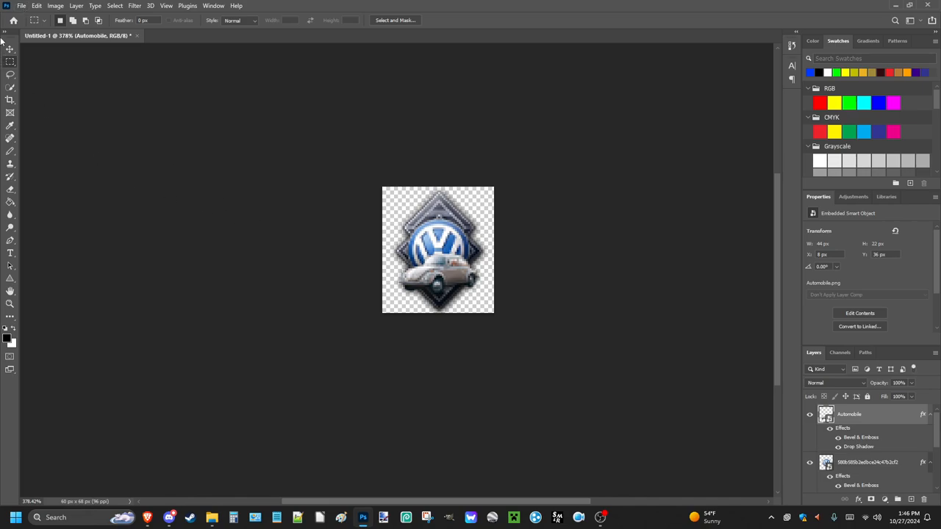
# Save the icon as Wolkawagen.psd in the custom-icons folder
pyautogui.click(21, 6)
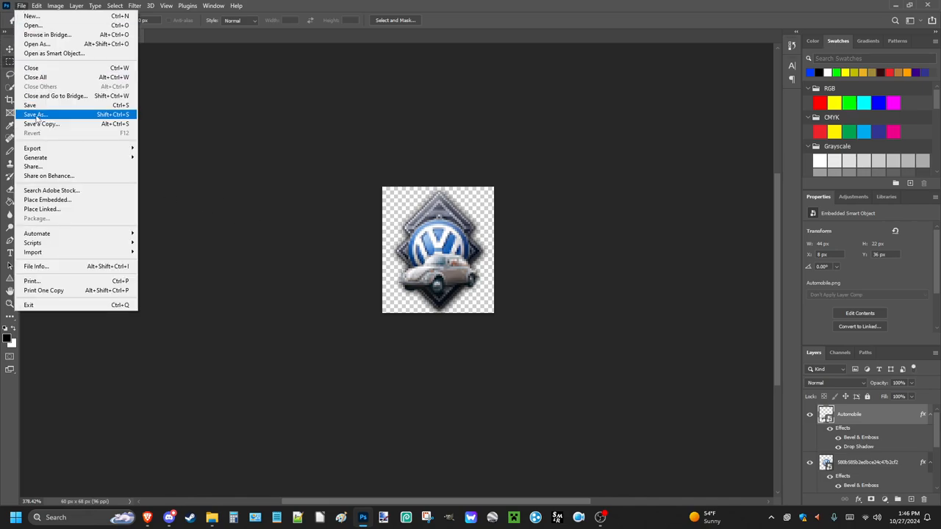
pyautogui.click(35, 114)
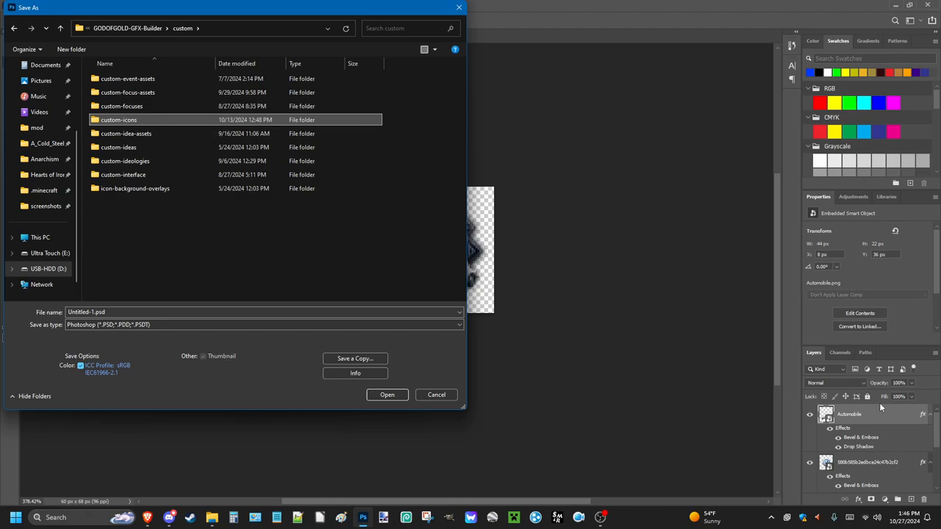
pyautogui.moveTo(134, 130)
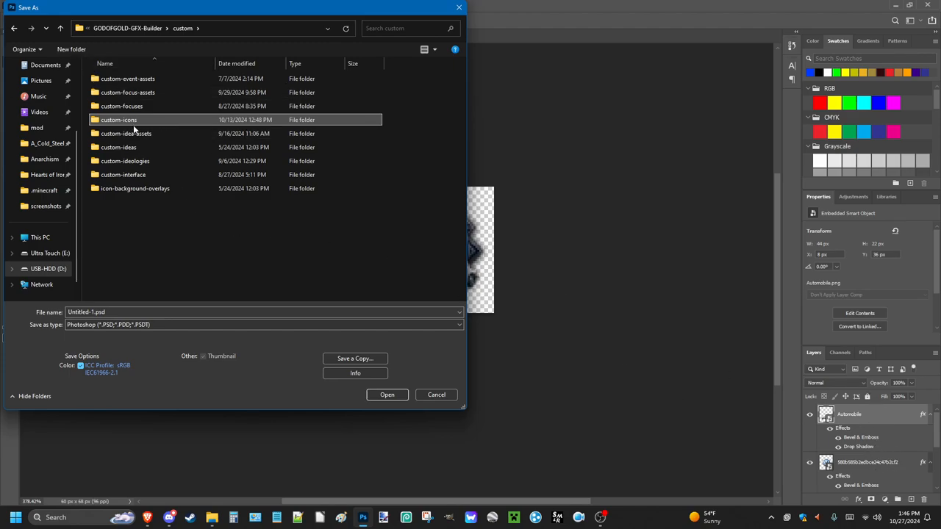
pyautogui.doubleClick(119, 119)
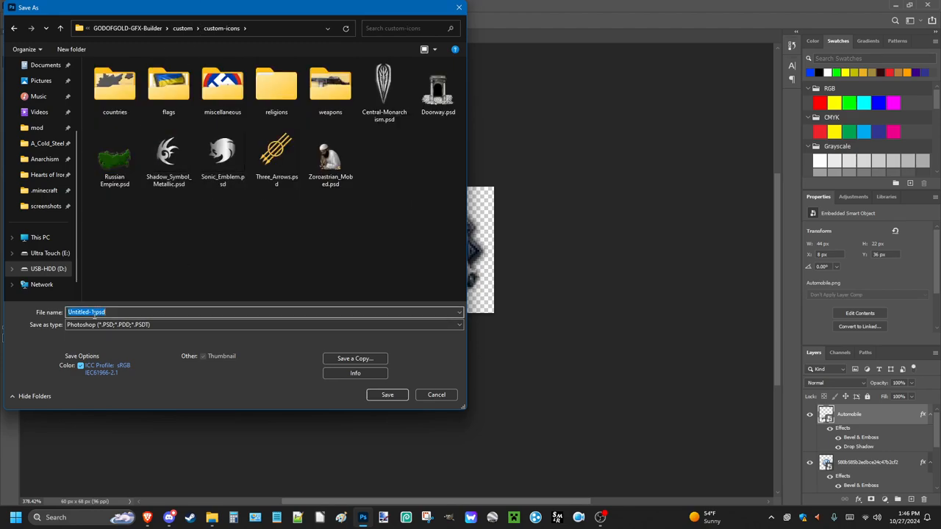
pyautogui.write('W')
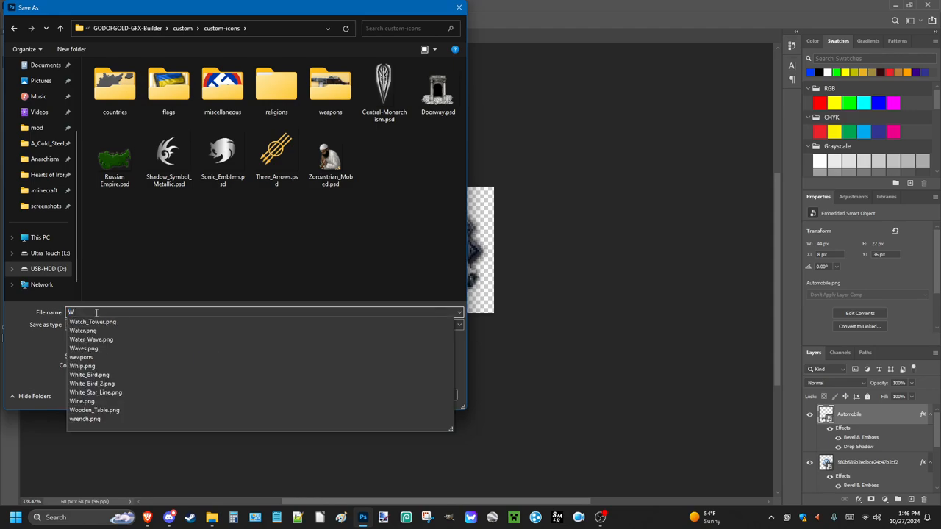
pyautogui.write('olkawagen')
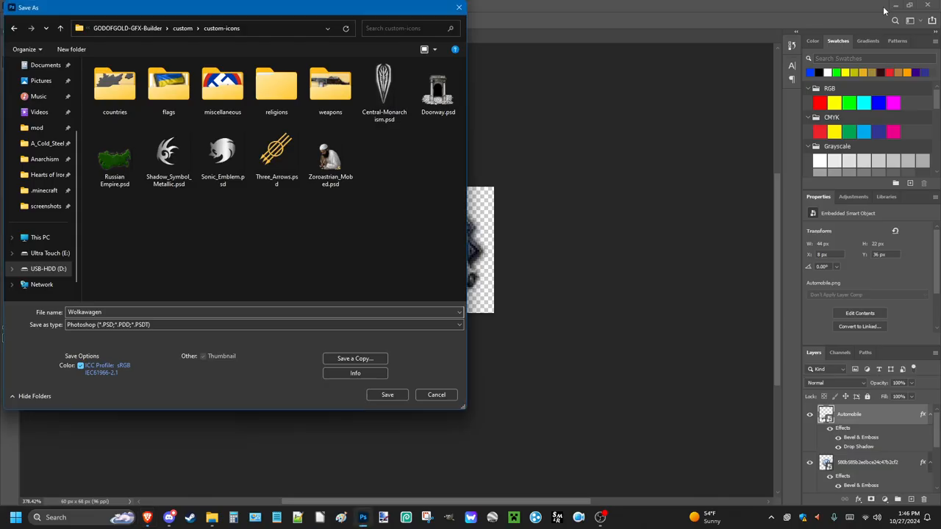
pyautogui.click(387, 394)
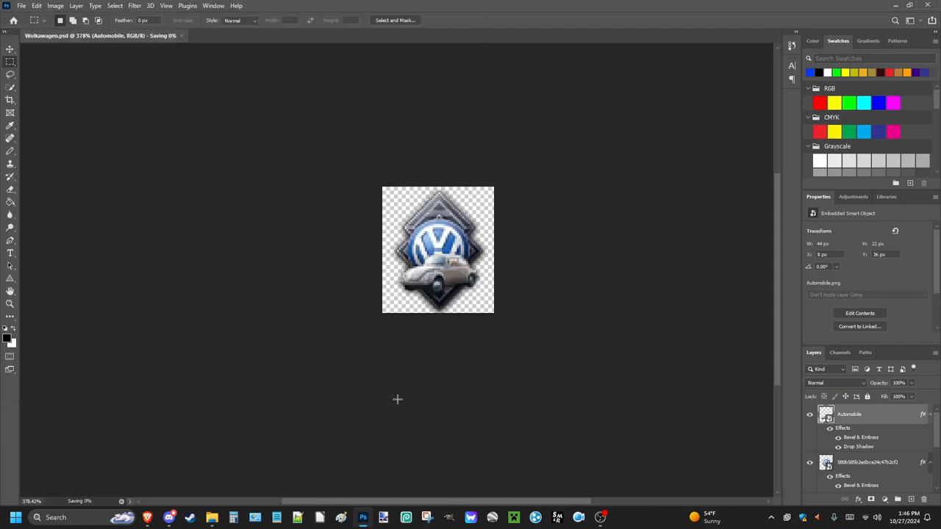
pyautogui.click(21, 5)
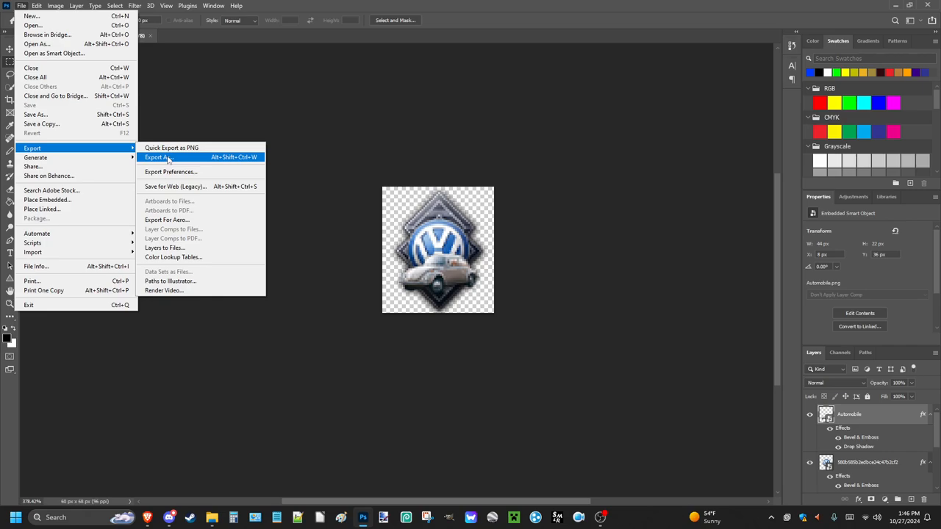
pyautogui.moveTo(172, 147)
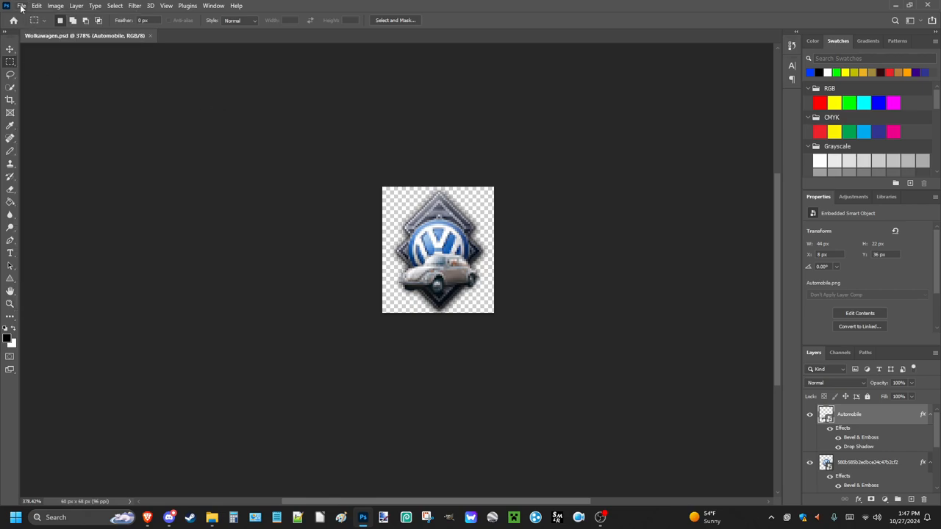
# Quick-export the icon as Wolkawagen.png into custom-icons
pyautogui.click(22, 6)
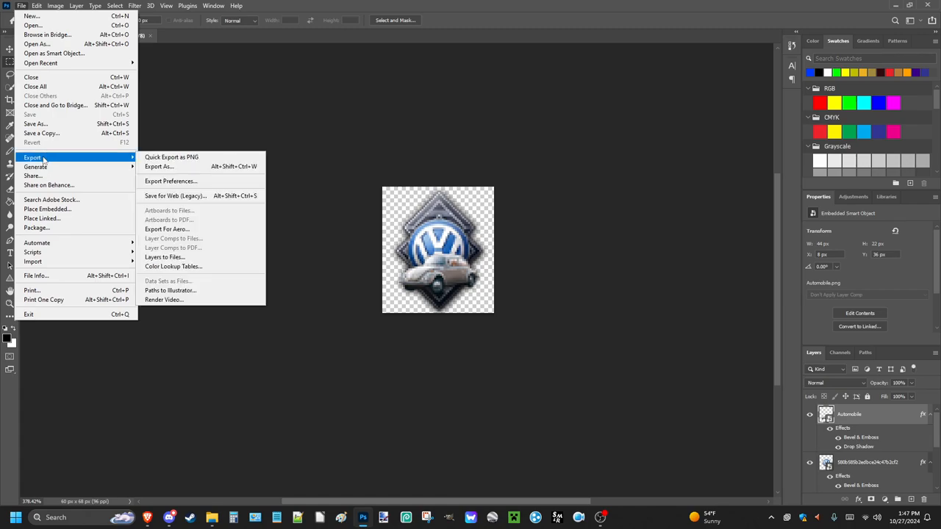
pyautogui.click(158, 166)
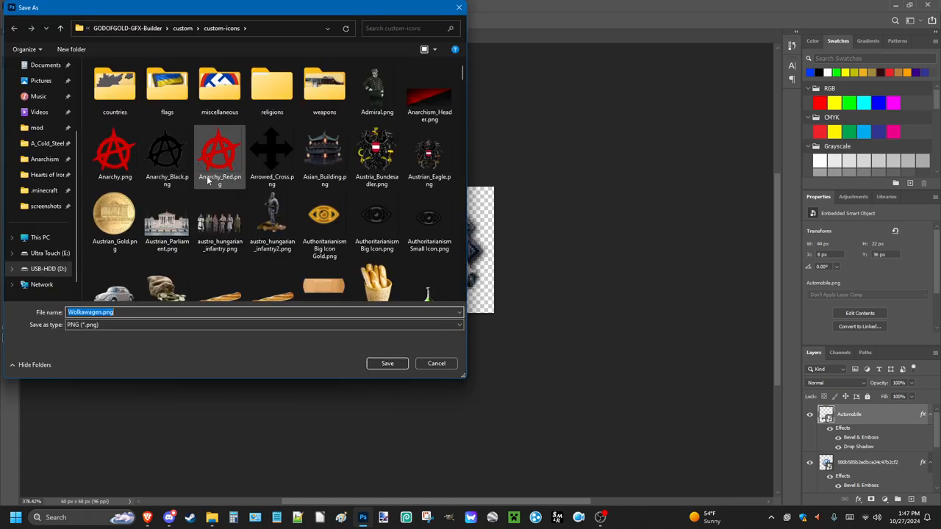
pyautogui.click(435, 363)
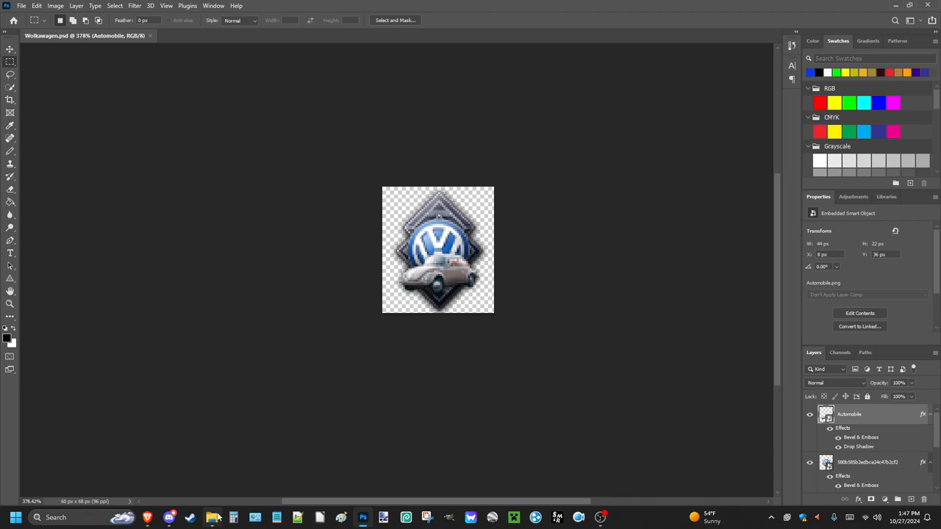
# Scroll to the end of custom-icons in File Explorer and select Wolkawagen.png
pyautogui.click(210, 516)
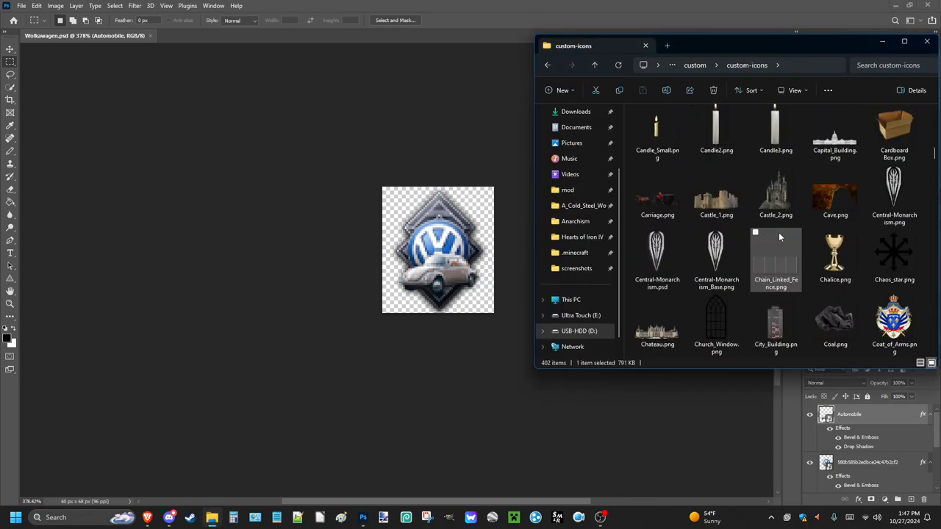
pyautogui.scroll(-3)
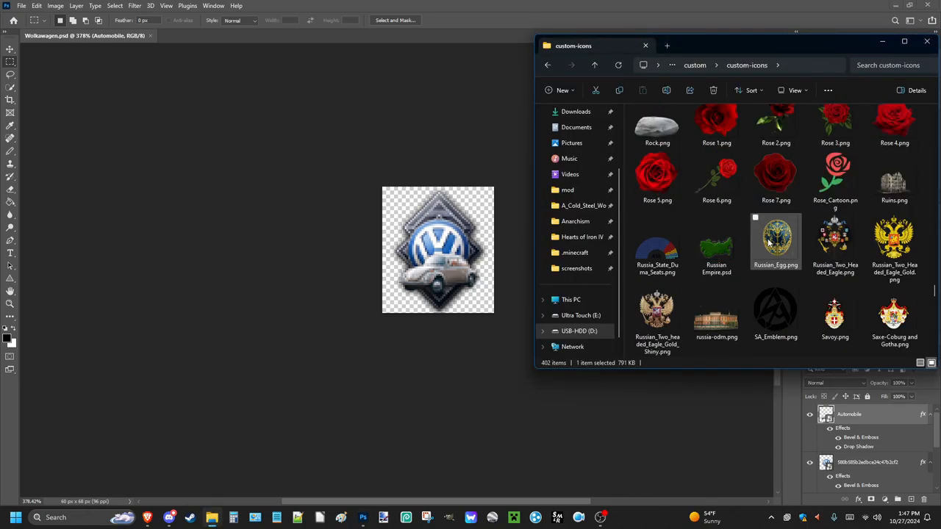
pyautogui.scroll(-3)
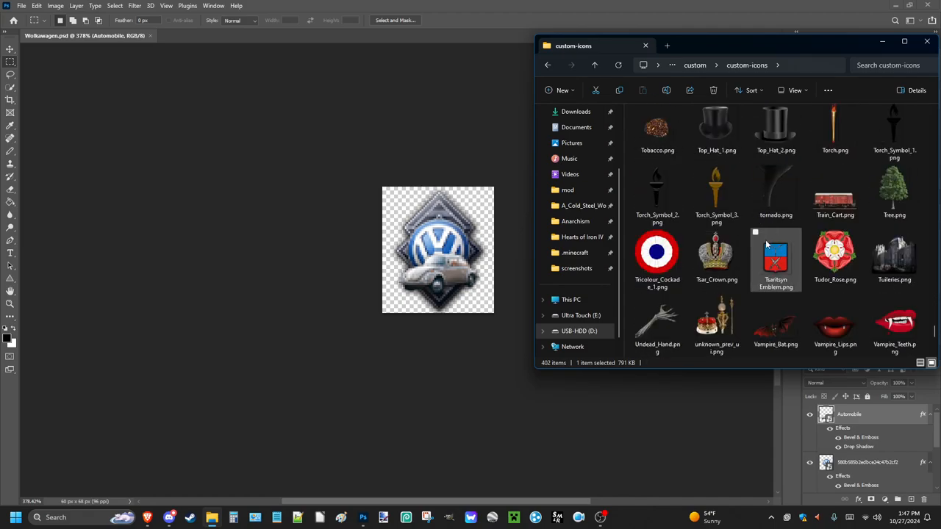
pyautogui.scroll(-3)
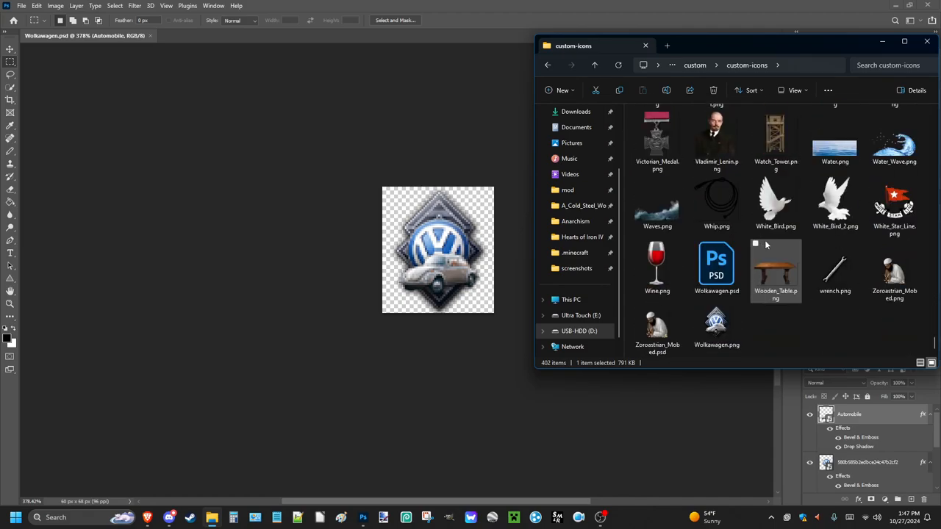
pyautogui.click(716, 324)
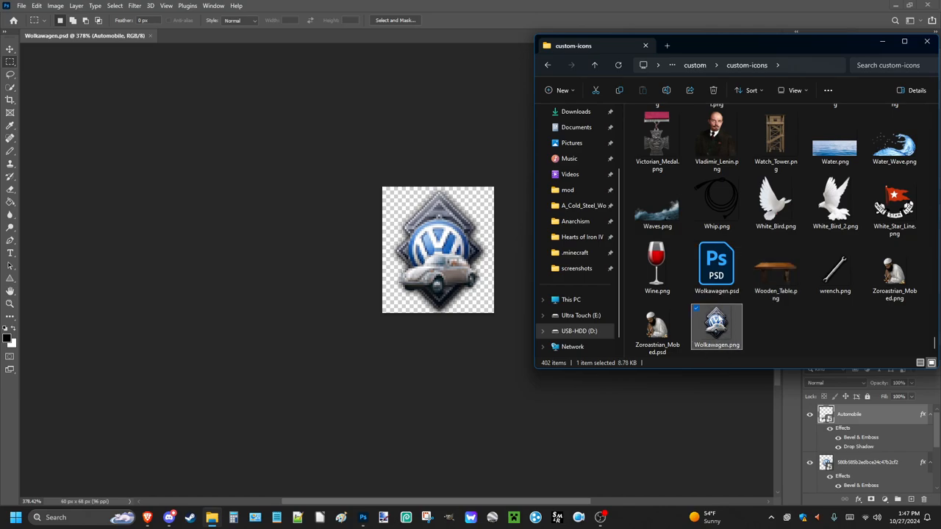
pyautogui.moveTo(747, 343)
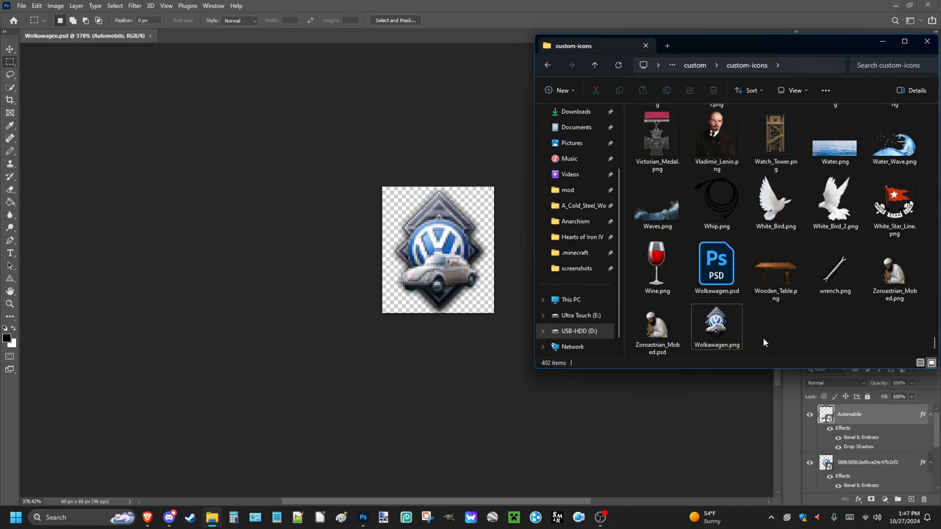
pyautogui.moveTo(853, 316)
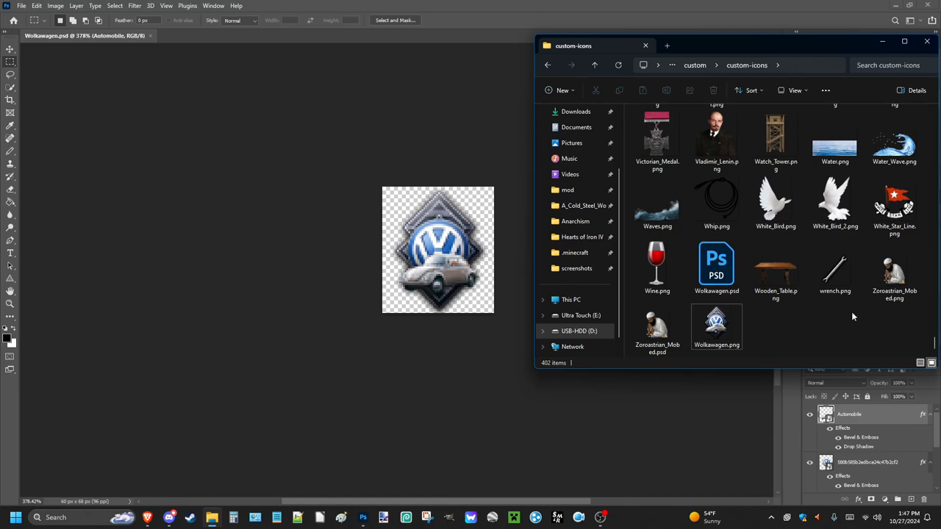